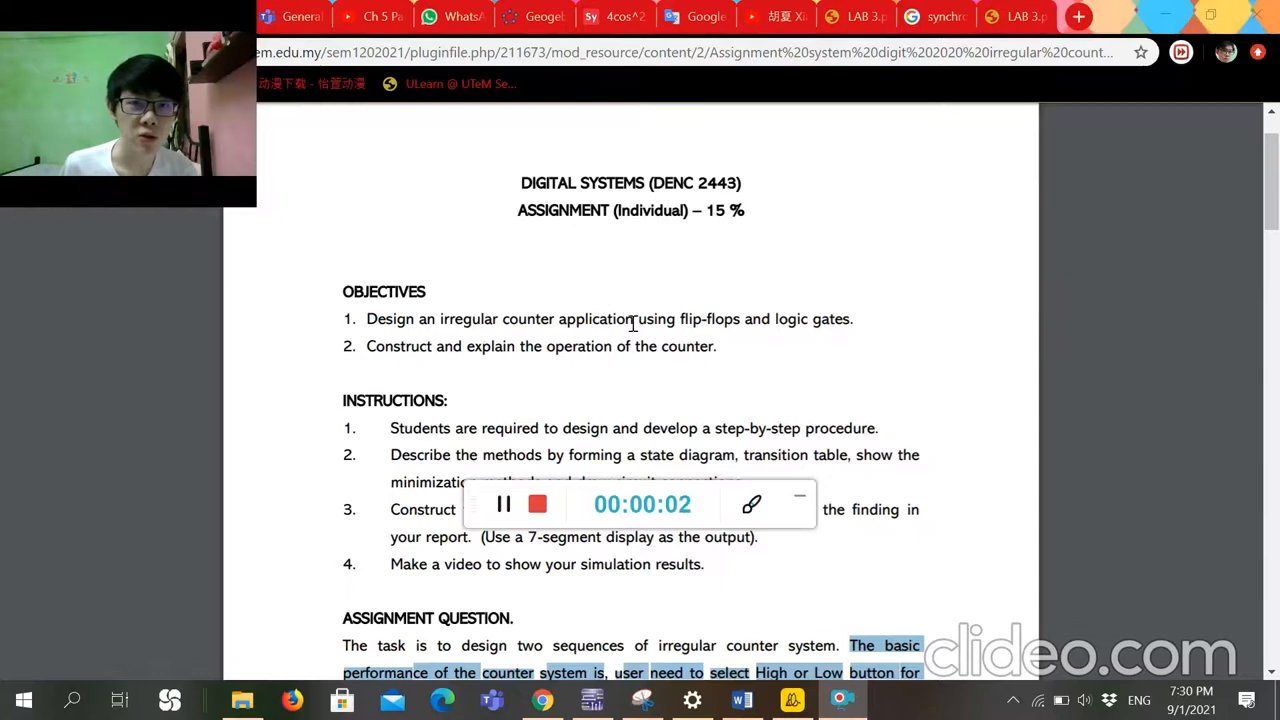
# - Scroll the assignment PDF past its objectives and instructions down to Table 1
pyautogui.scroll(-3)
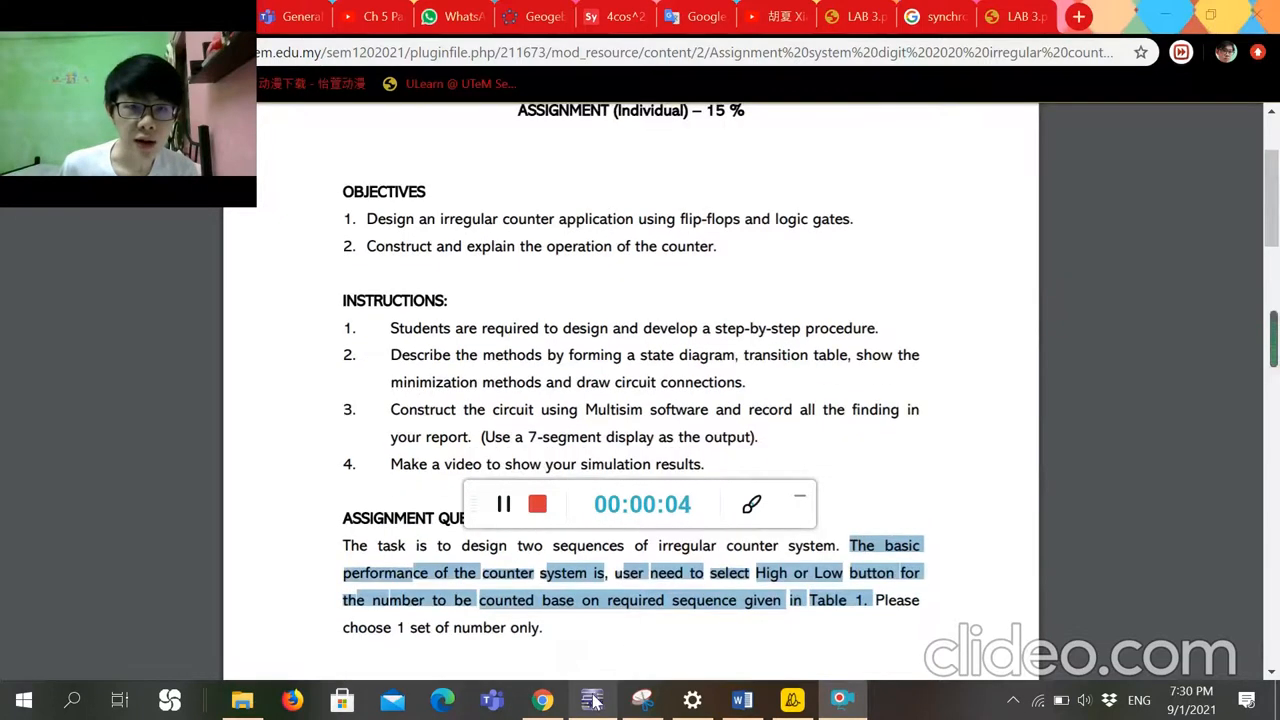
pyautogui.scroll(-3)
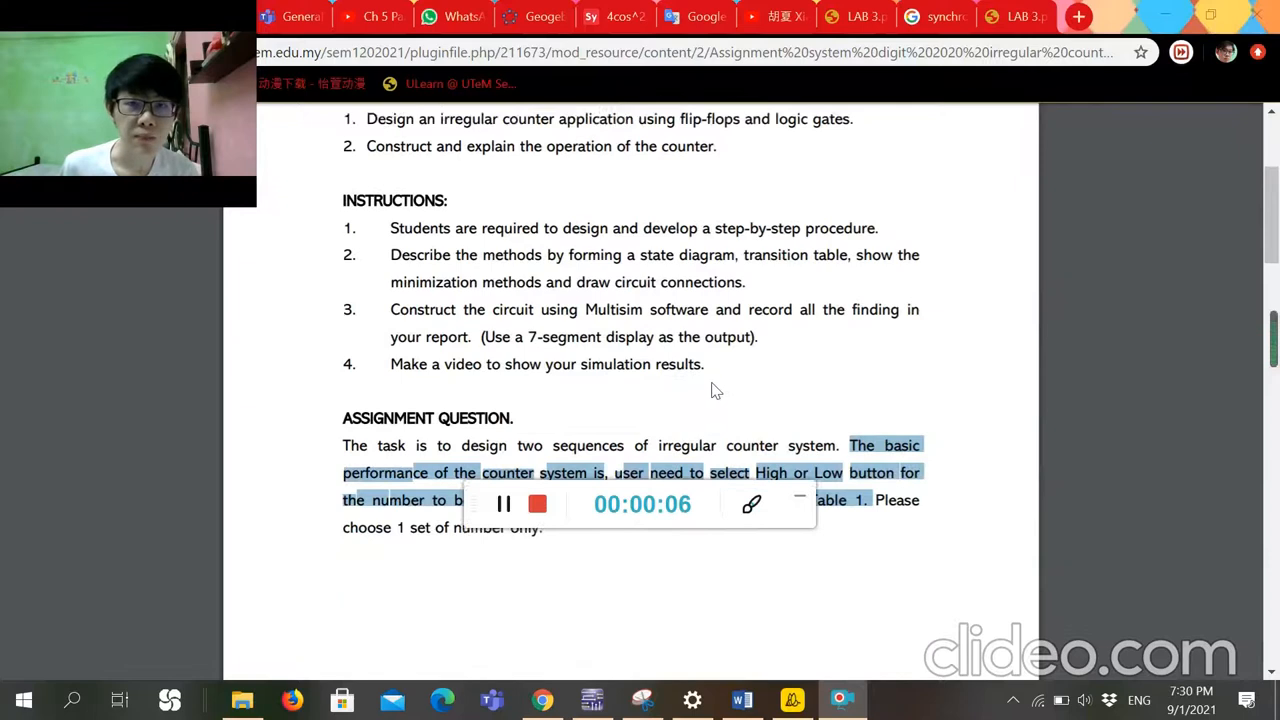
pyautogui.scroll(-3)
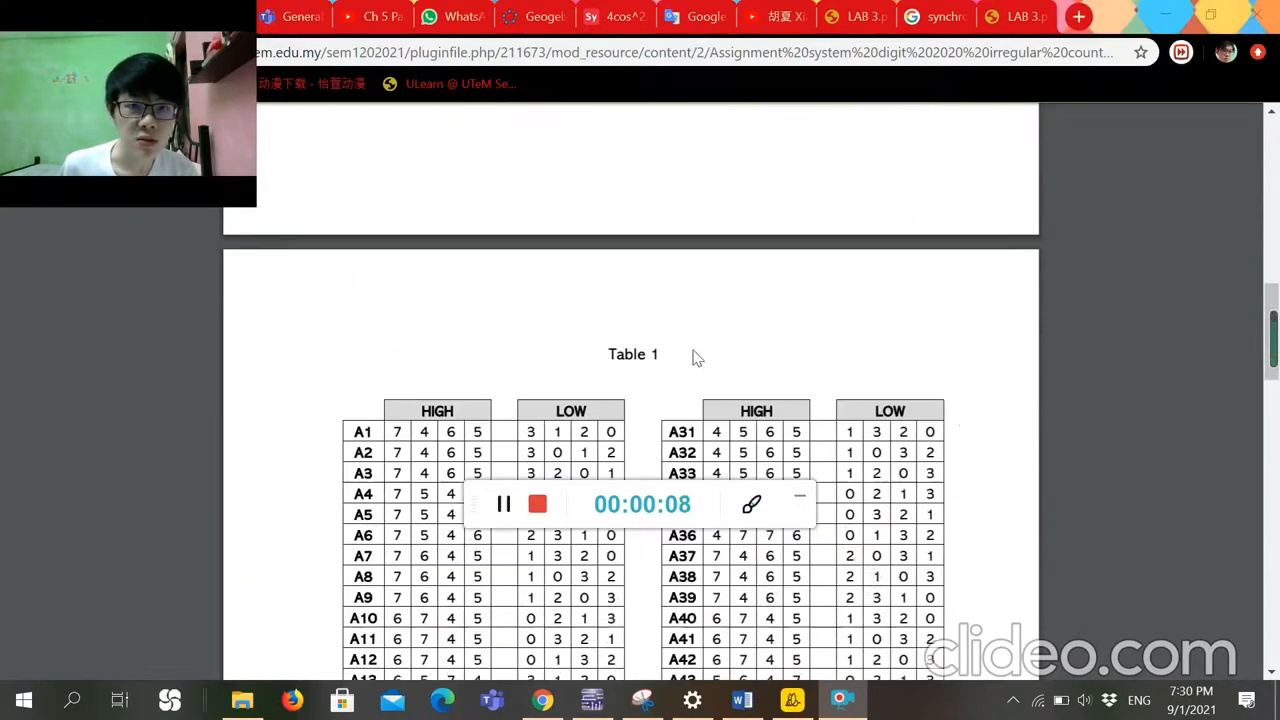
pyautogui.scroll(-3)
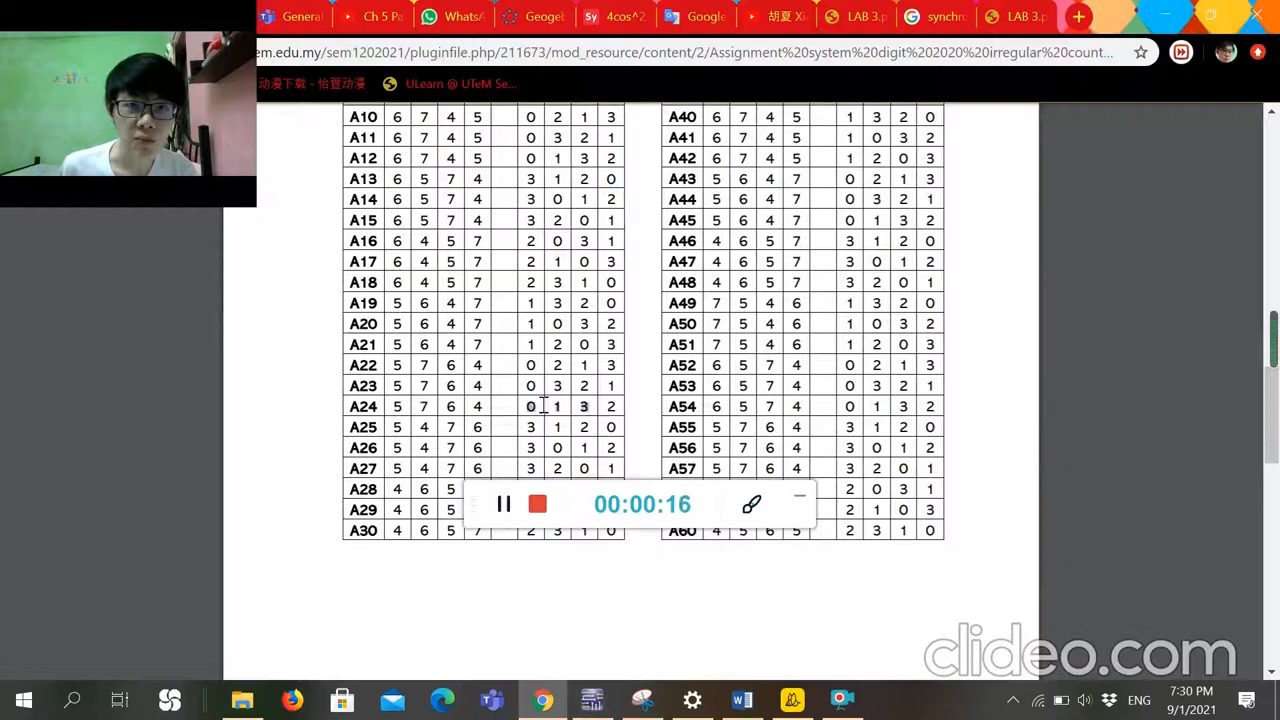
pyautogui.moveTo(644, 670)
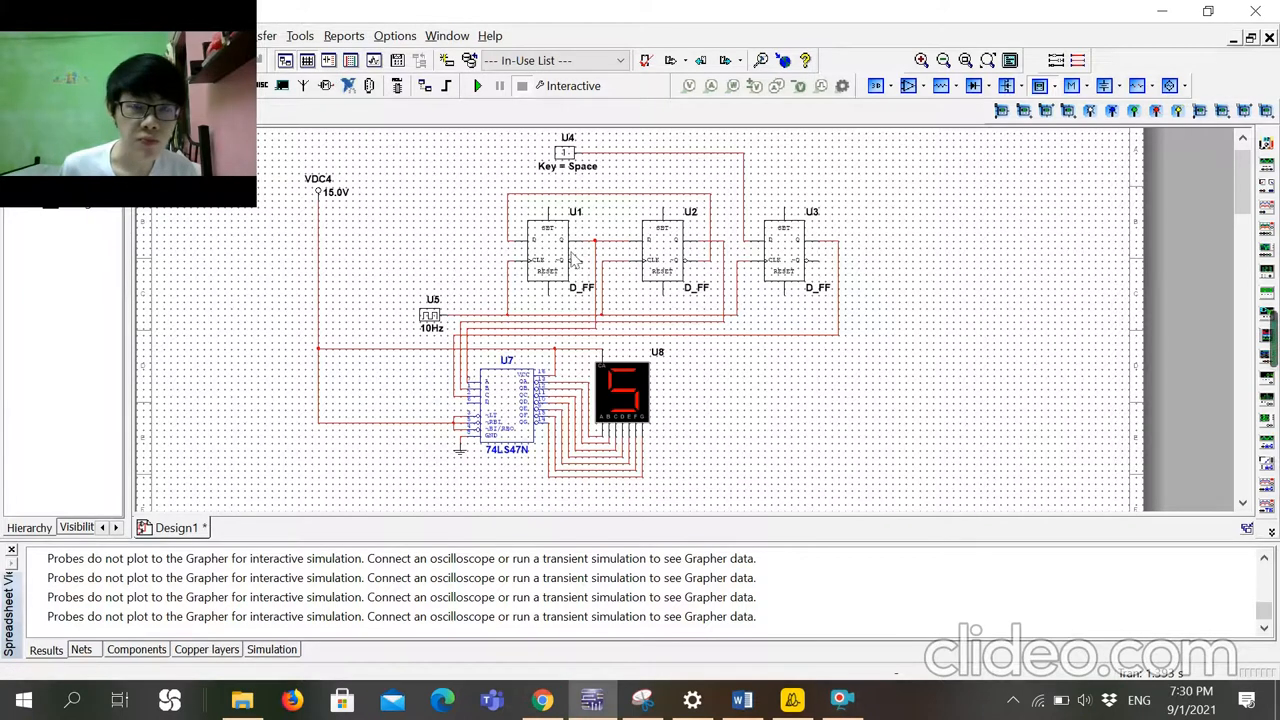
pyautogui.moveTo(478, 86)
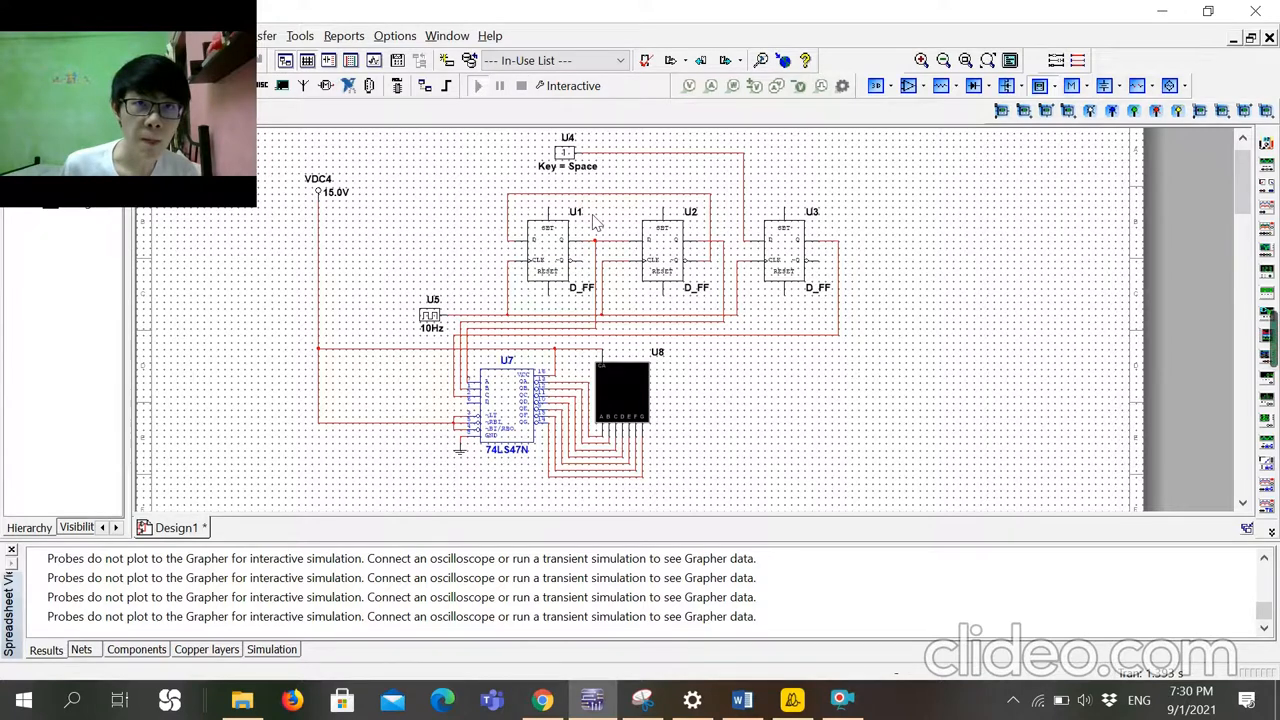
pyautogui.click(478, 84)
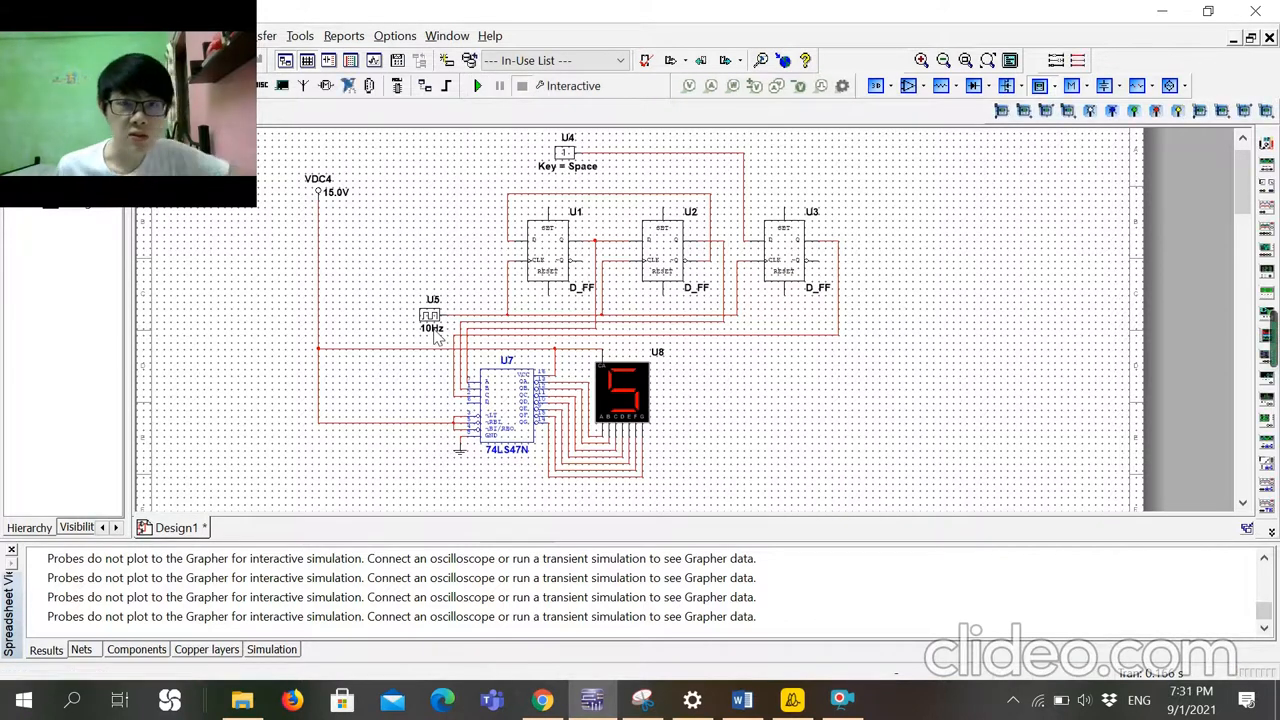
pyautogui.click(432, 324)
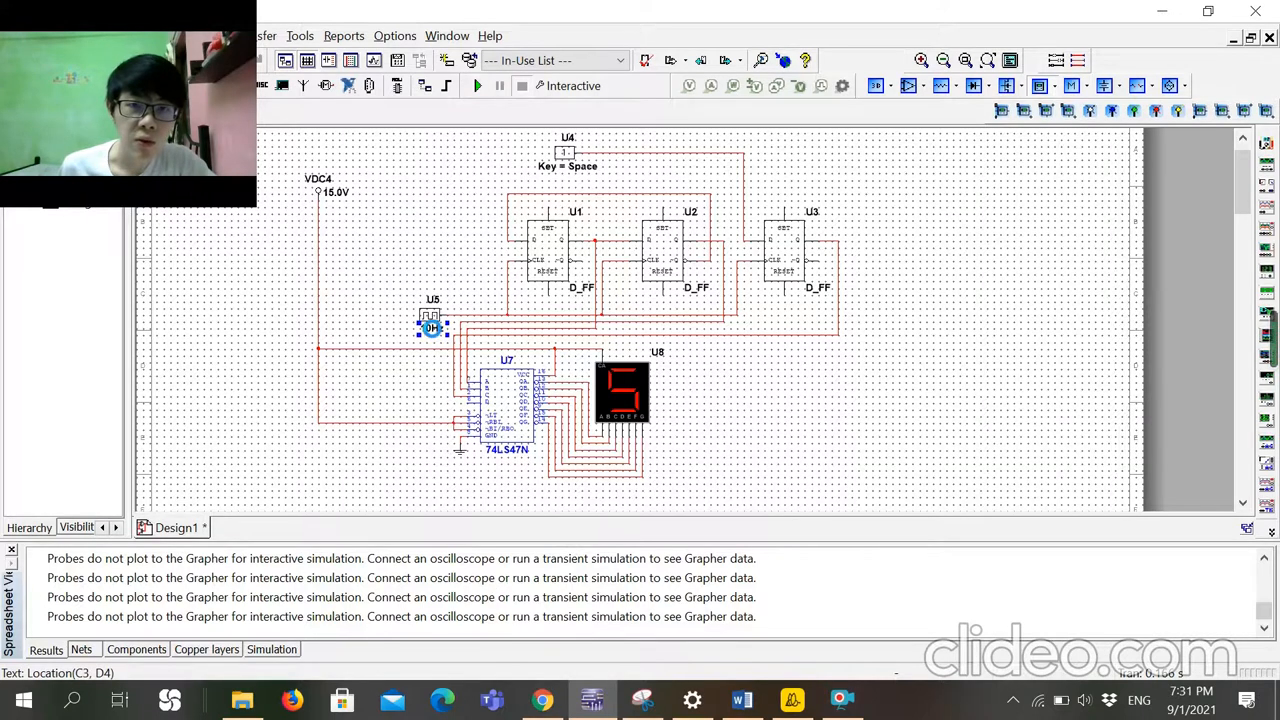
# - Set the U5 DIGITAL_CLOCK frequency to 50 Hz in its Value properties
pyautogui.doubleClick(432, 324)
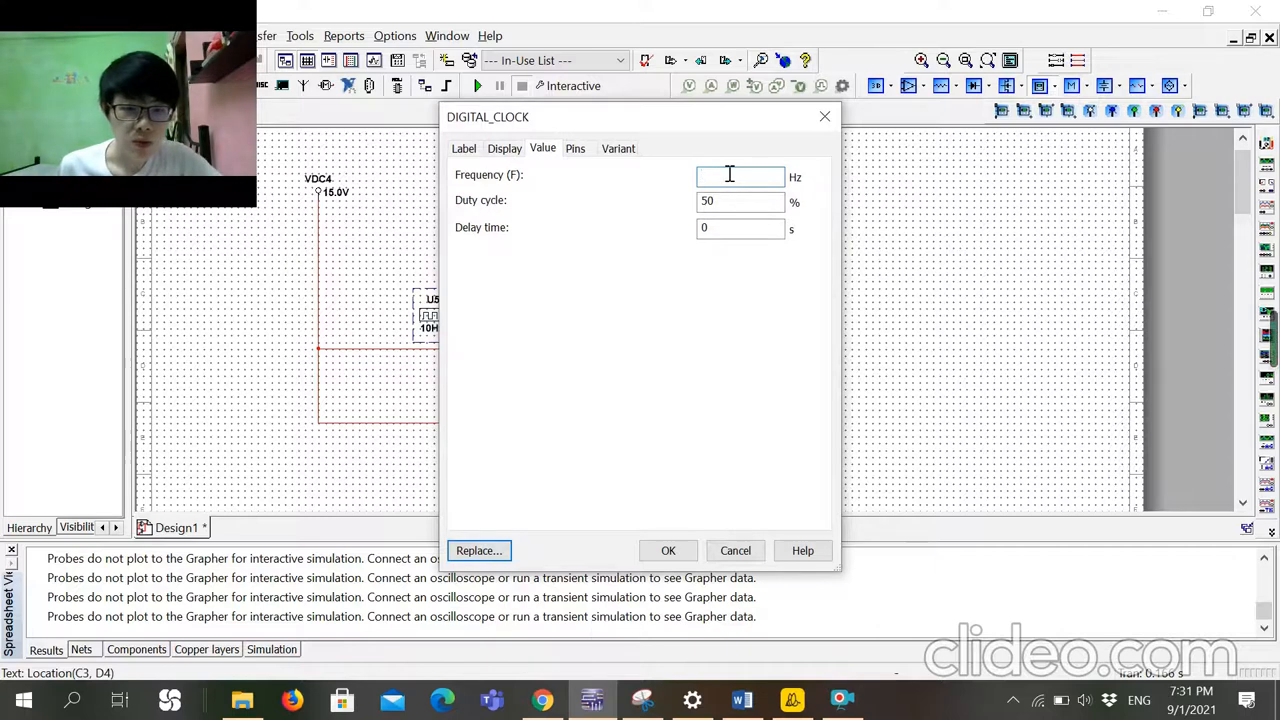
pyautogui.write('50')
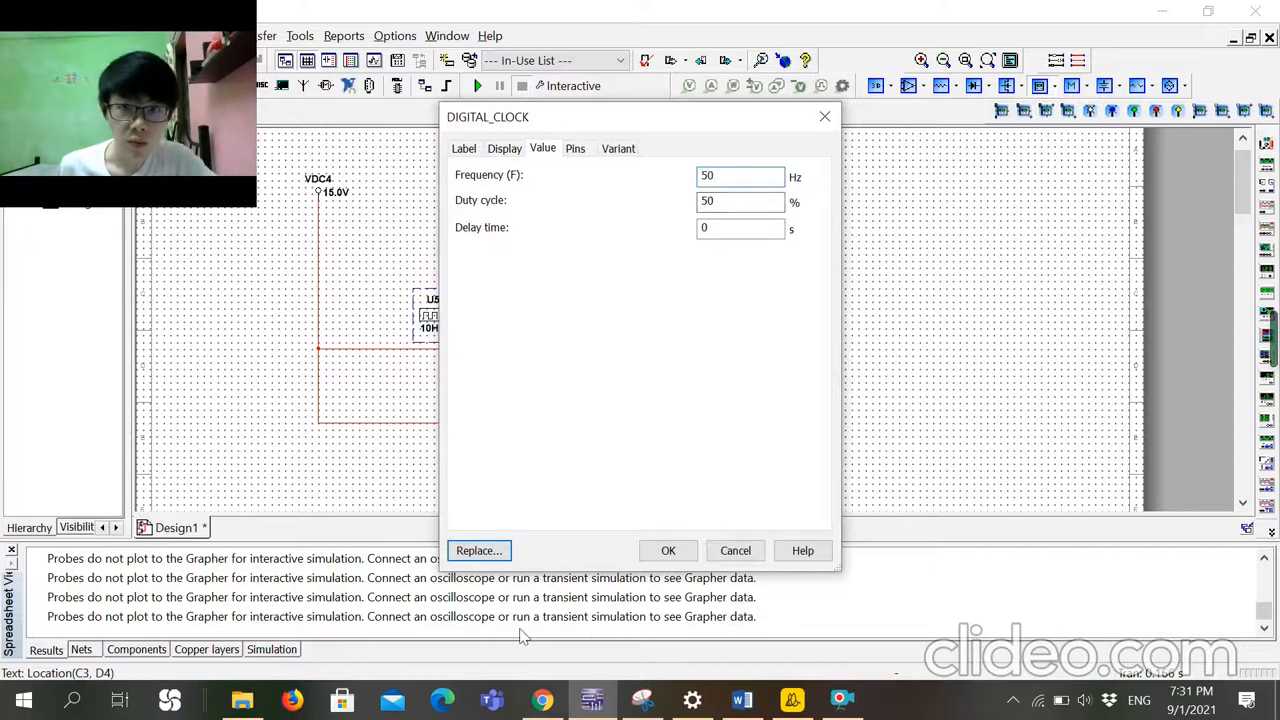
pyautogui.click(668, 550)
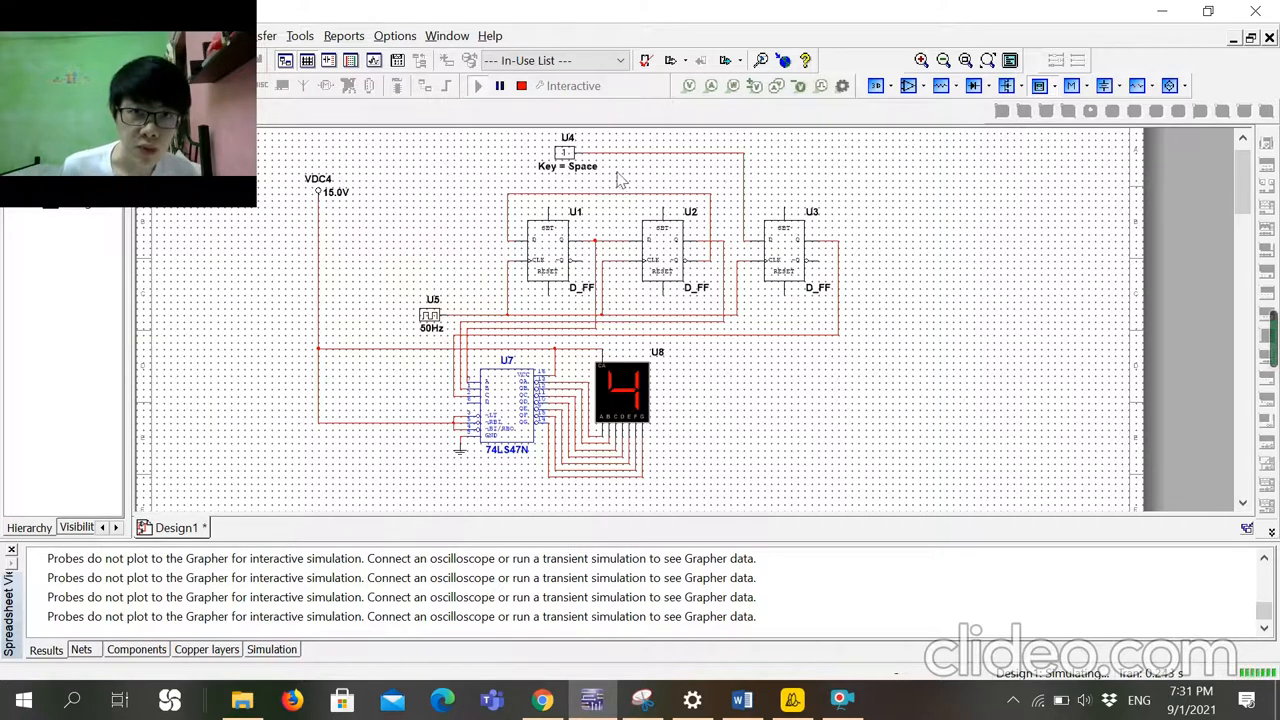
# - Flip switch U4 to the Low count sequence, then return to the Word report
pyautogui.click(568, 152)
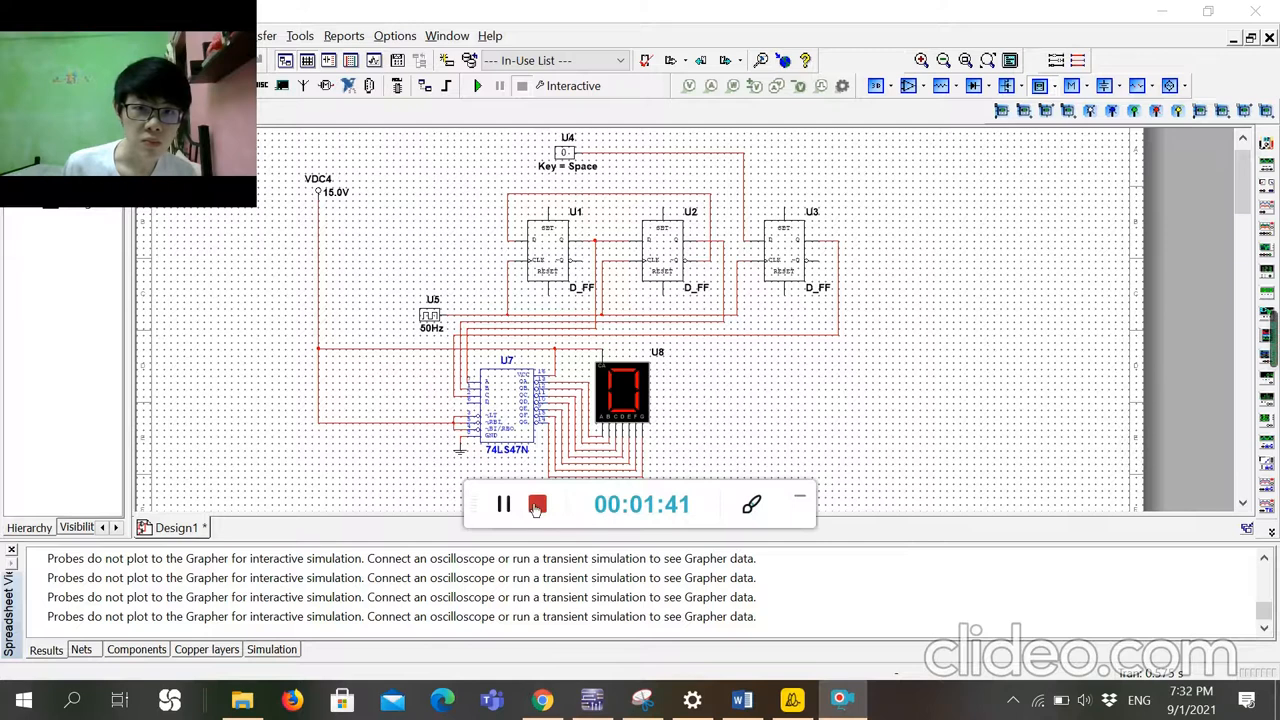
pyautogui.click(792, 700)
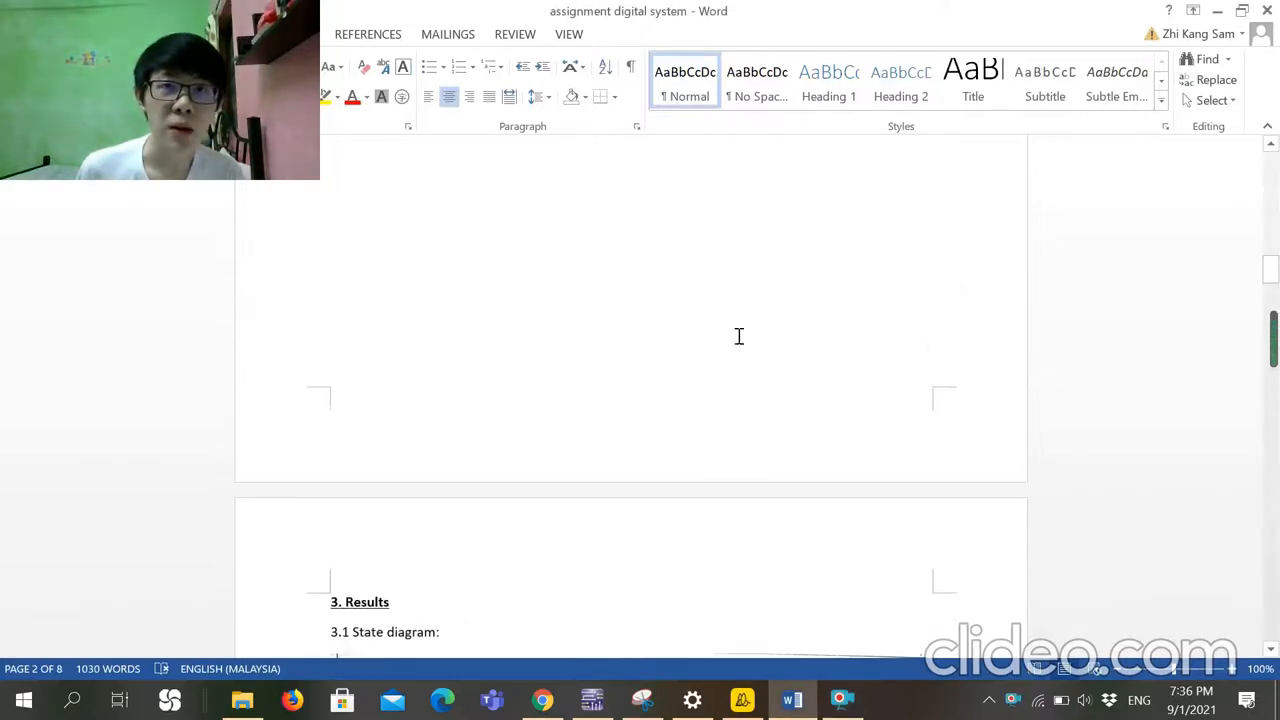
pyautogui.moveTo(696, 310)
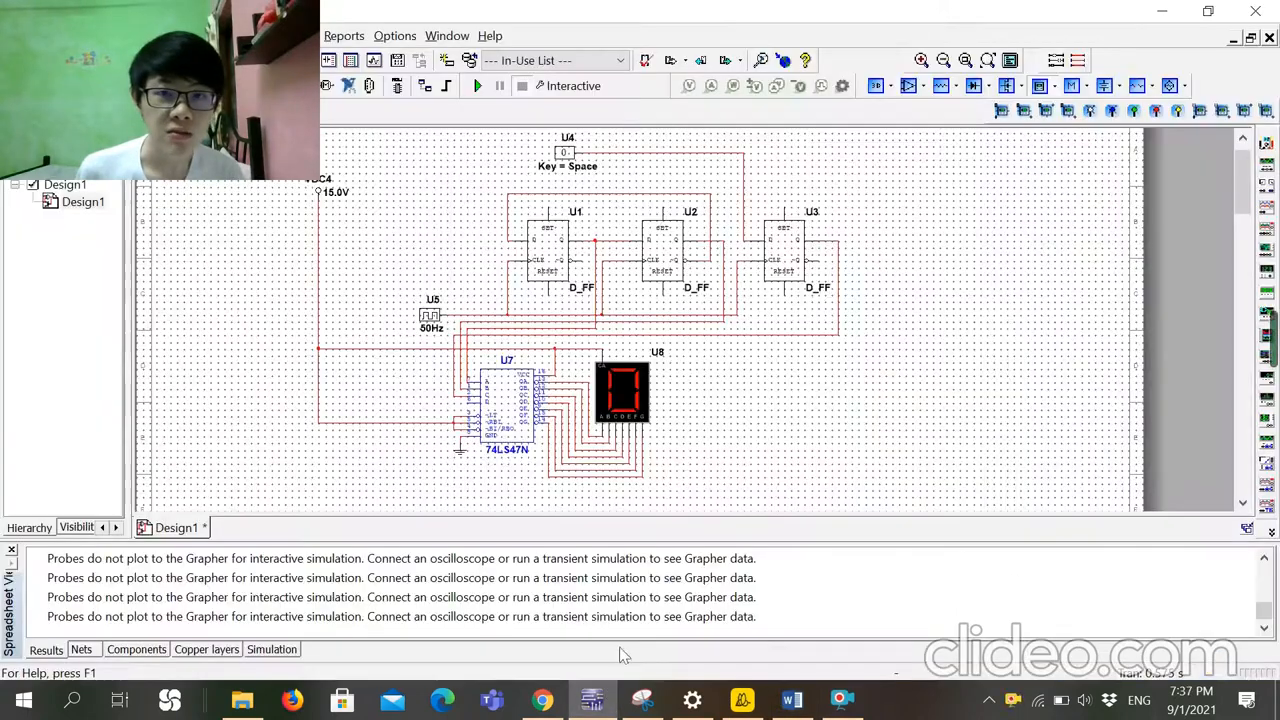
# - Scroll the report down to the section 3.1 hand-drawn state diagram
pyautogui.click(792, 700)
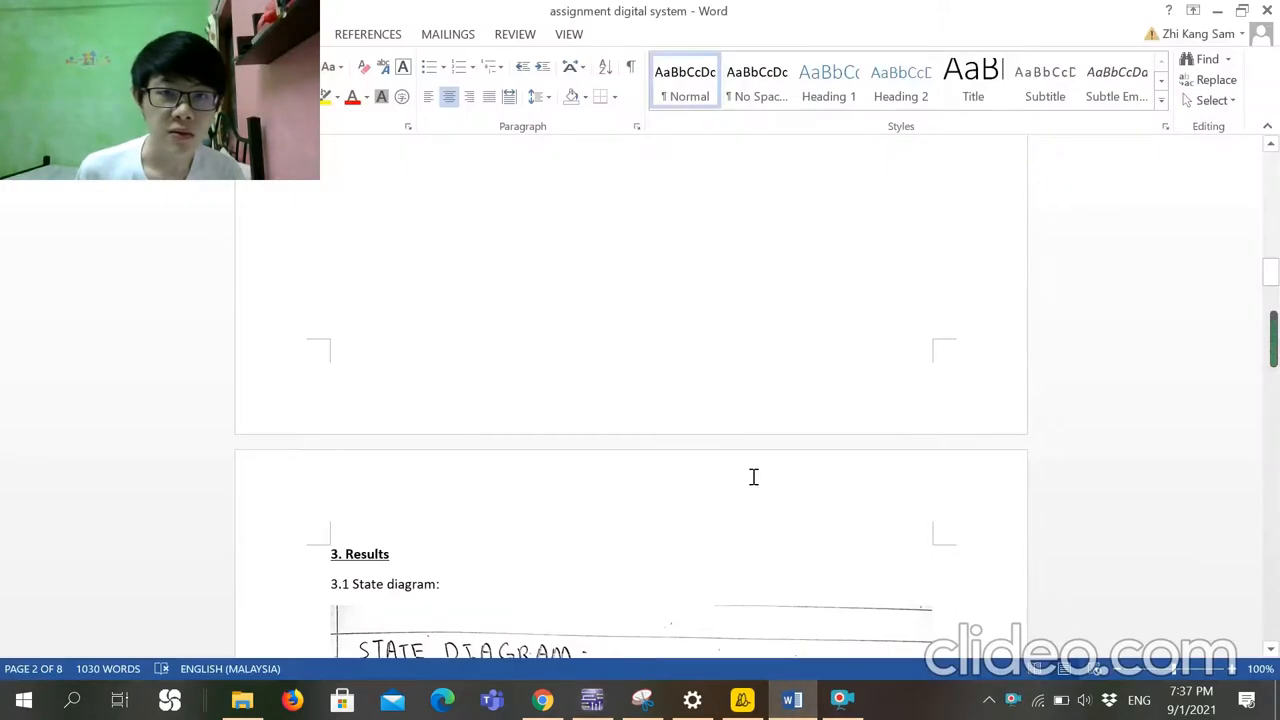
pyautogui.scroll(-3)
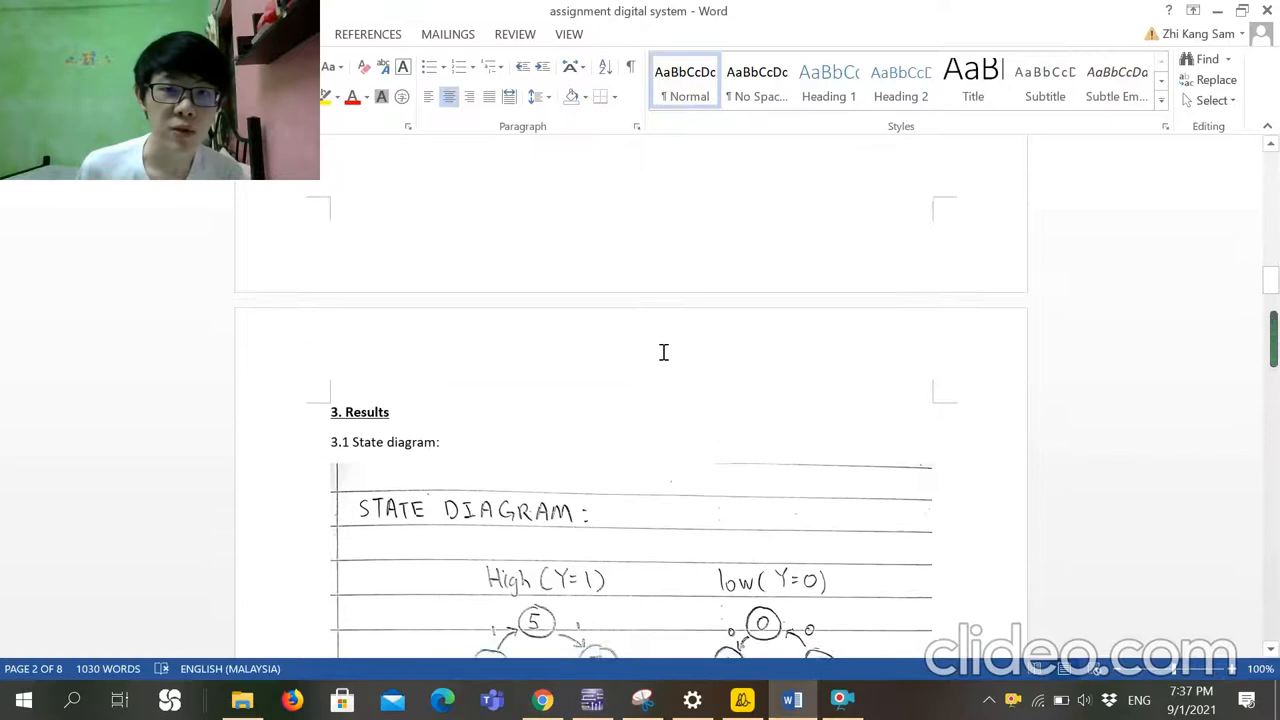
pyautogui.scroll(-3)
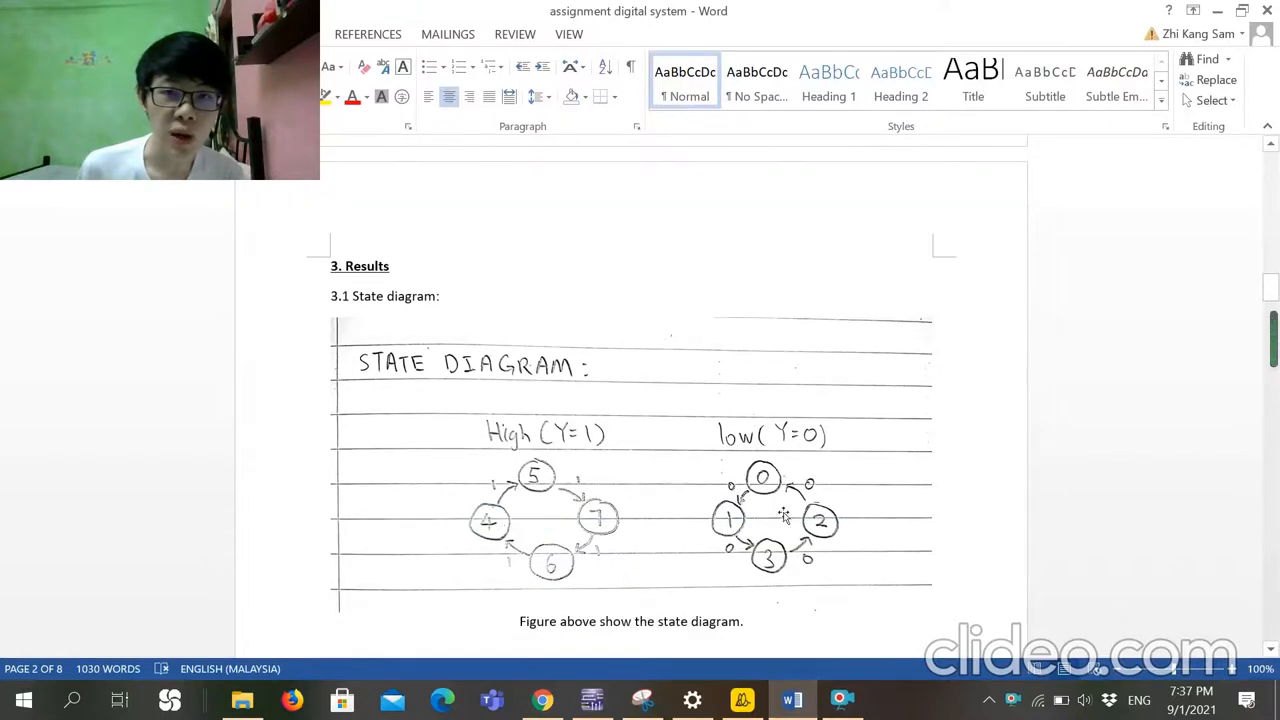
pyautogui.scroll(-3)
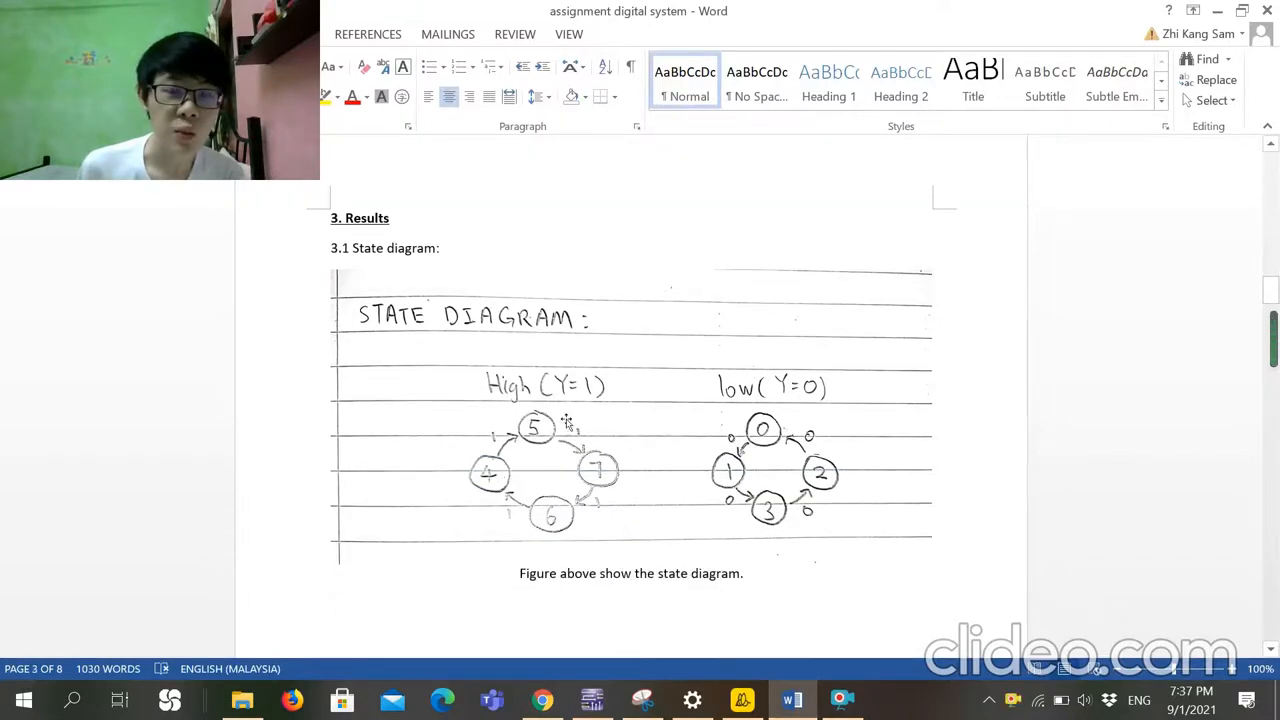
pyautogui.moveTo(720, 458)
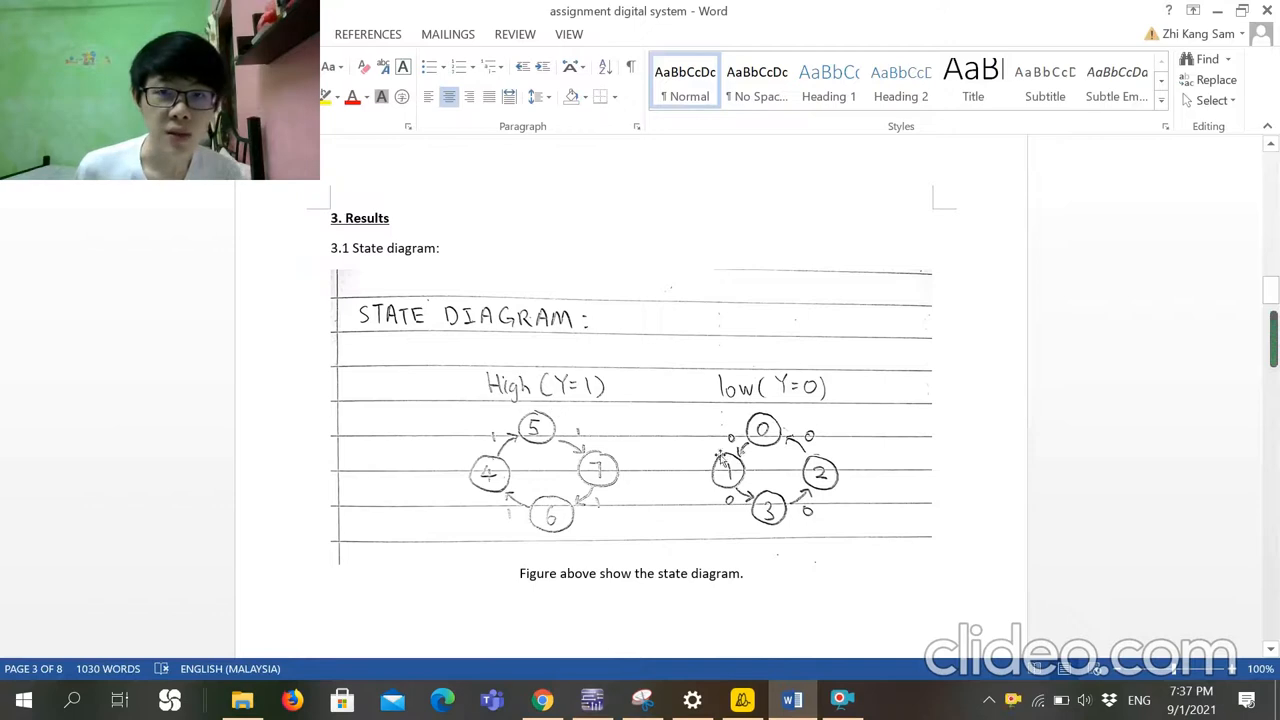
pyautogui.moveTo(598, 444)
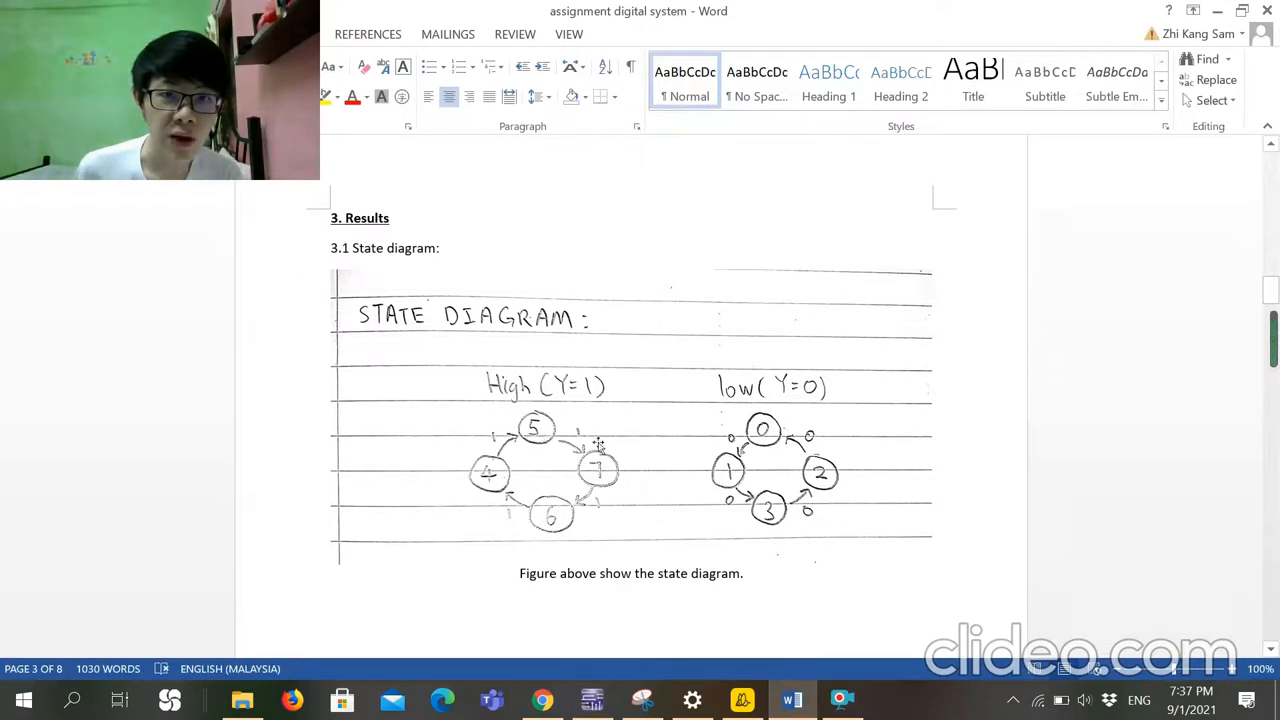
pyautogui.moveTo(590, 456)
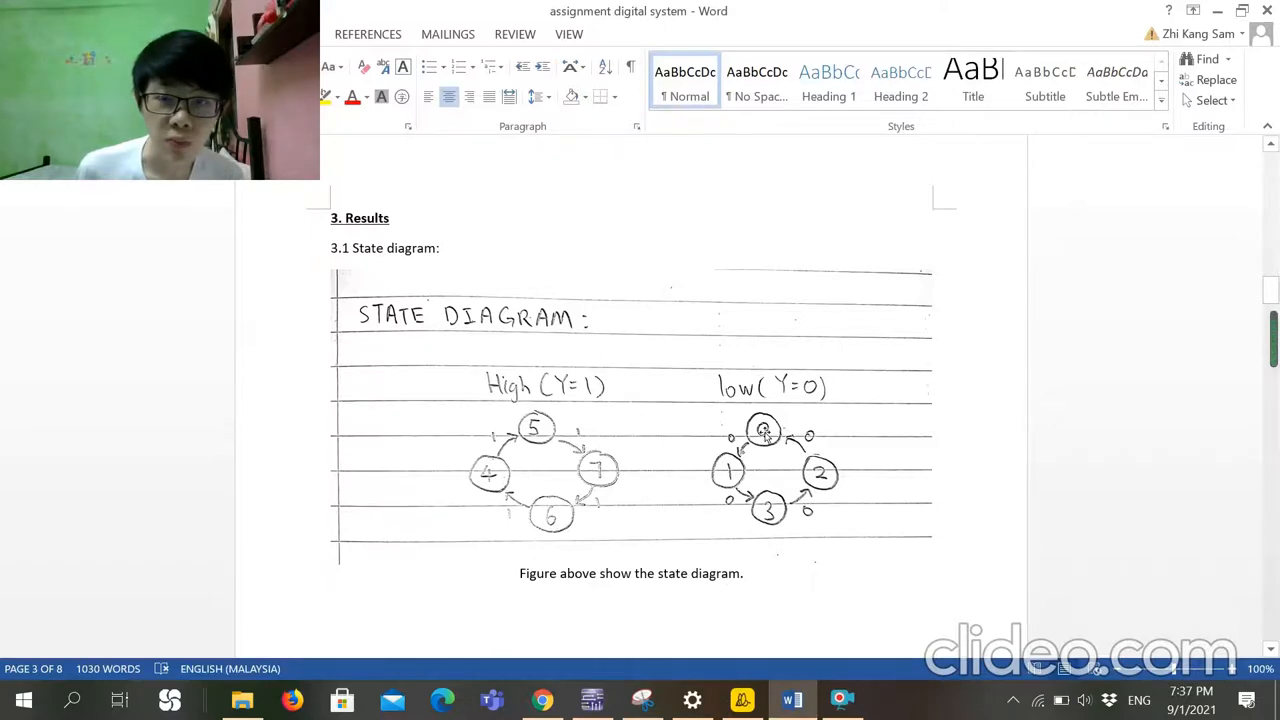
pyautogui.moveTo(748, 500)
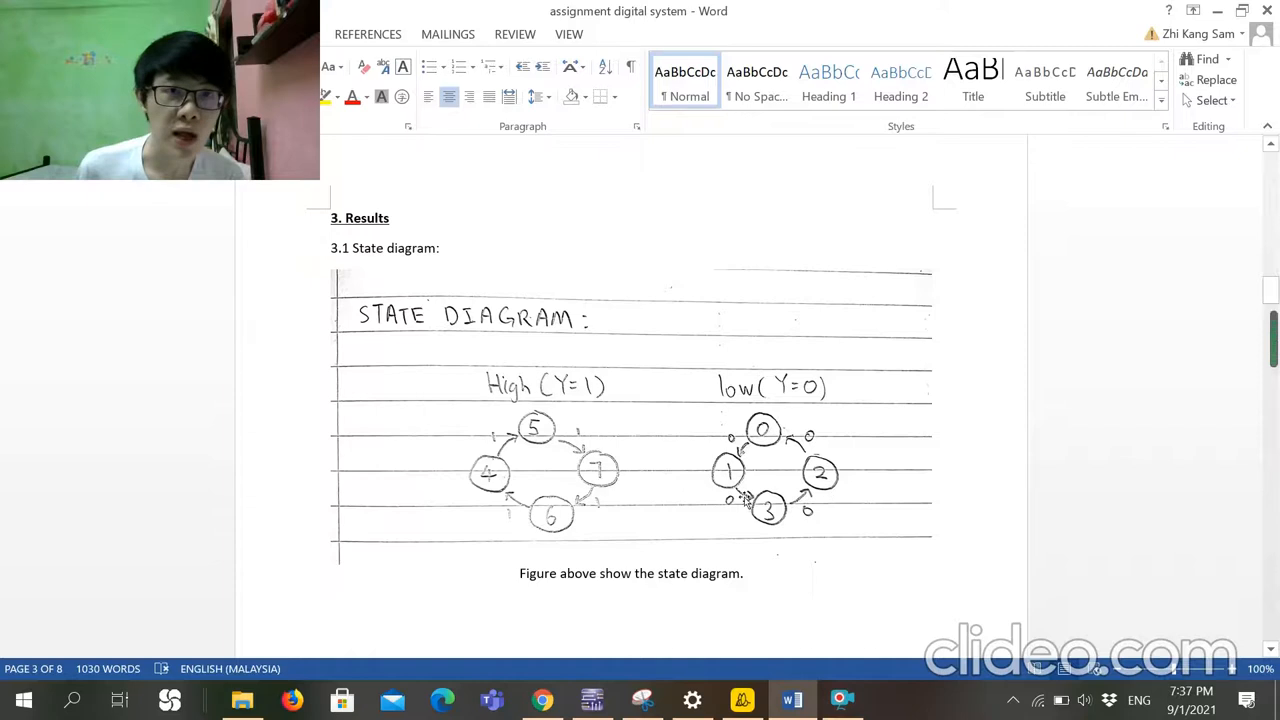
pyautogui.moveTo(536, 384)
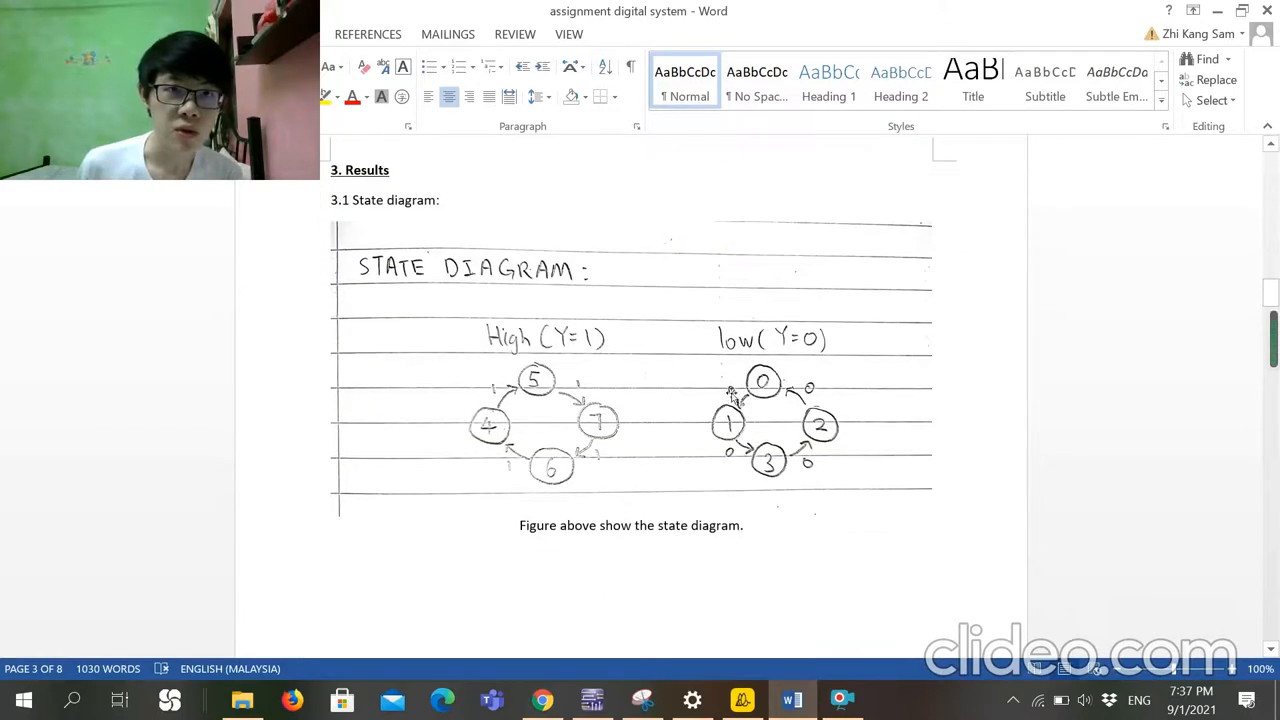
pyautogui.scroll(-3)
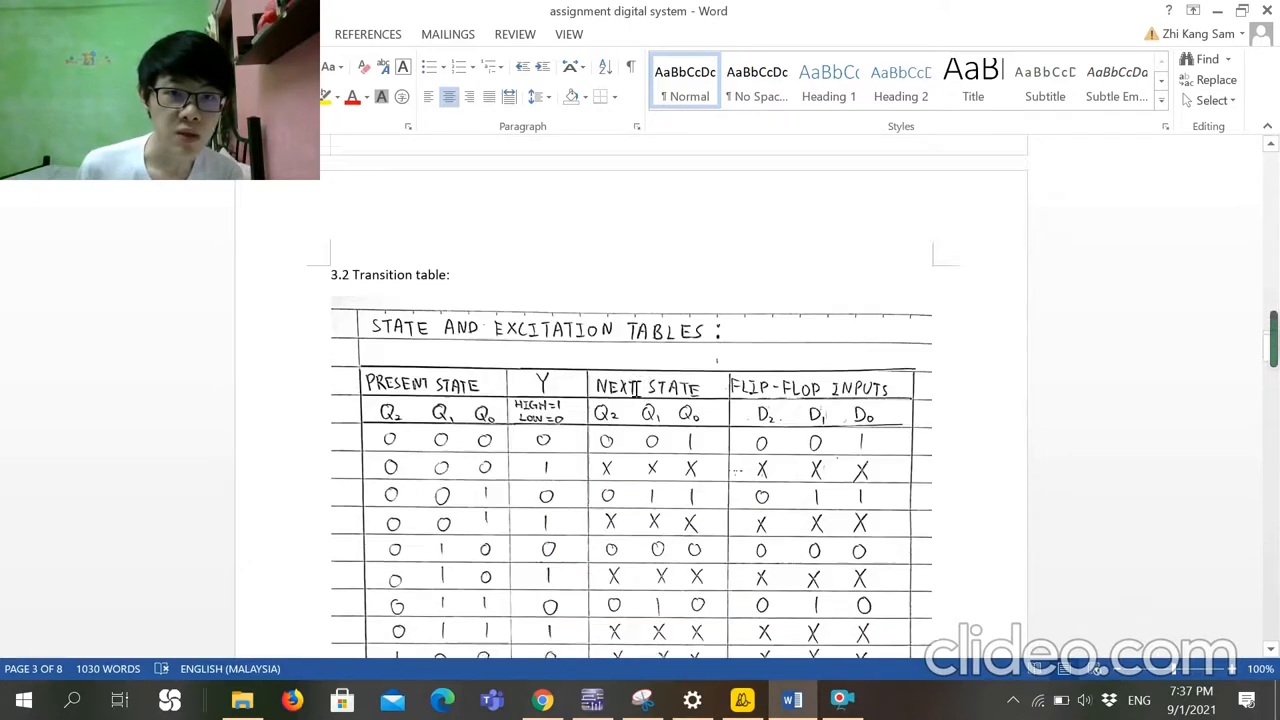
# - Scroll through section 3.2's state and excitation table to its transition-table caption
pyautogui.scroll(-3)
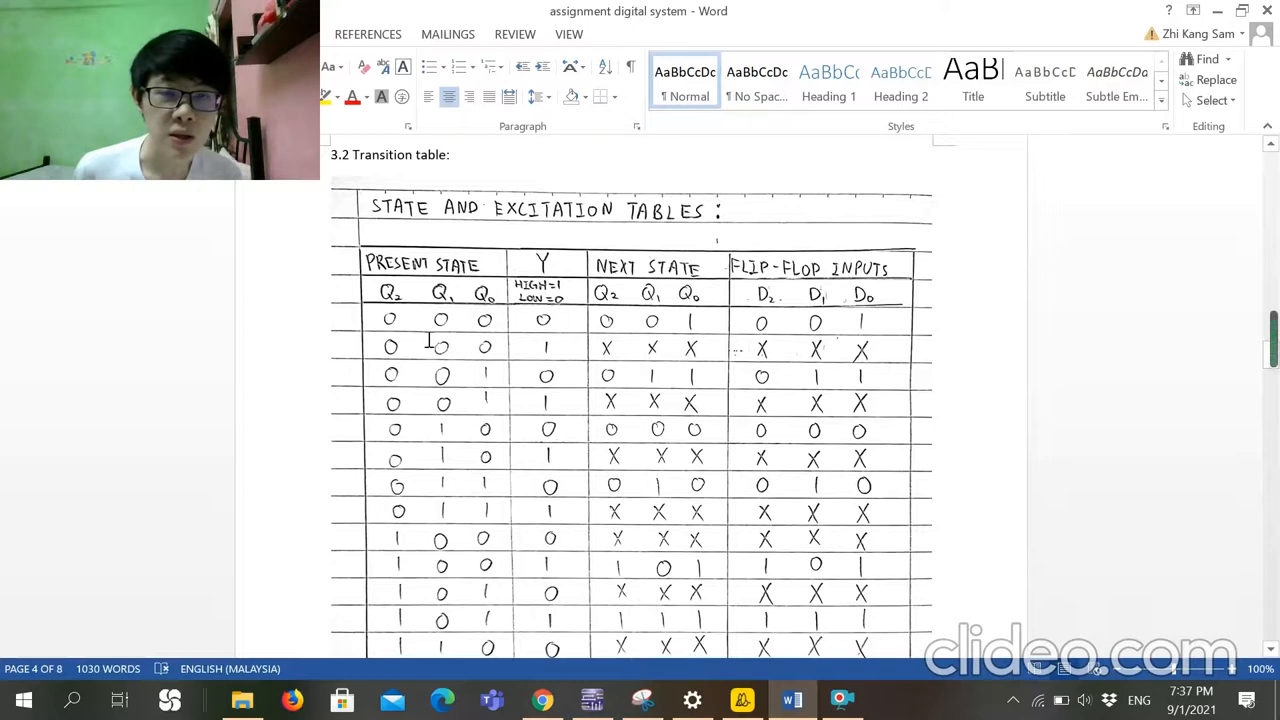
pyautogui.moveTo(628, 396)
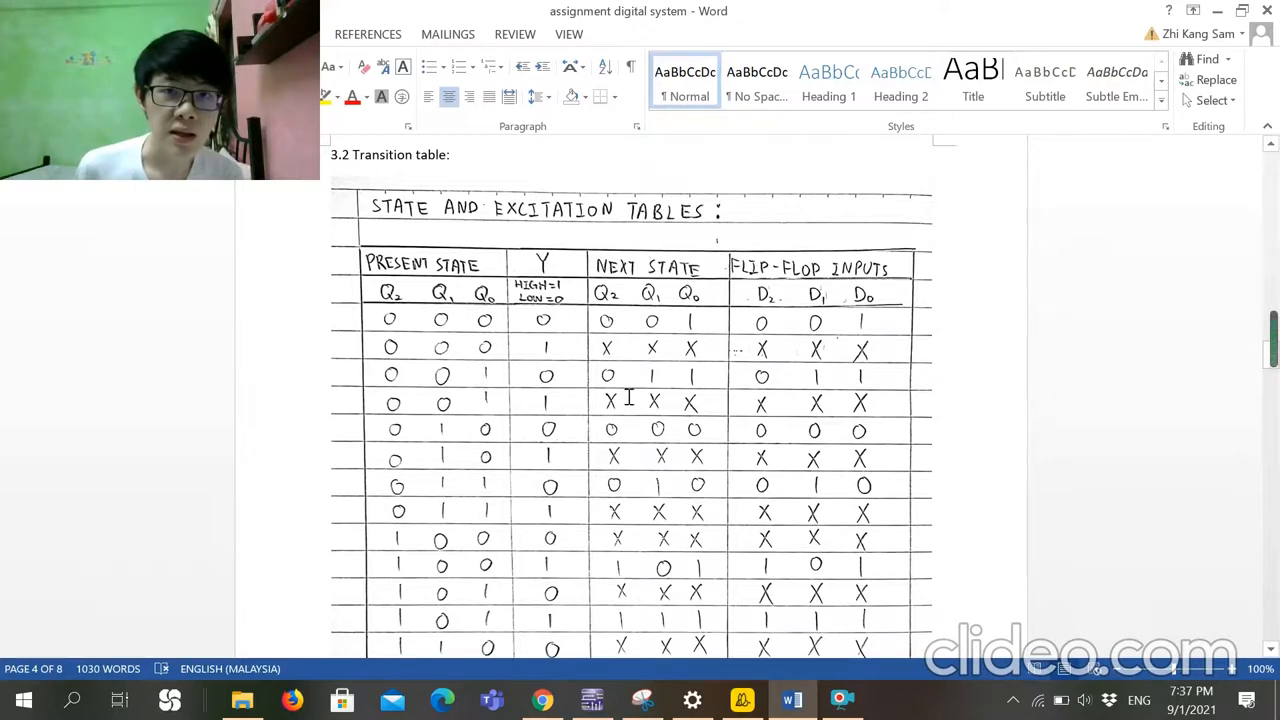
pyautogui.scroll(-3)
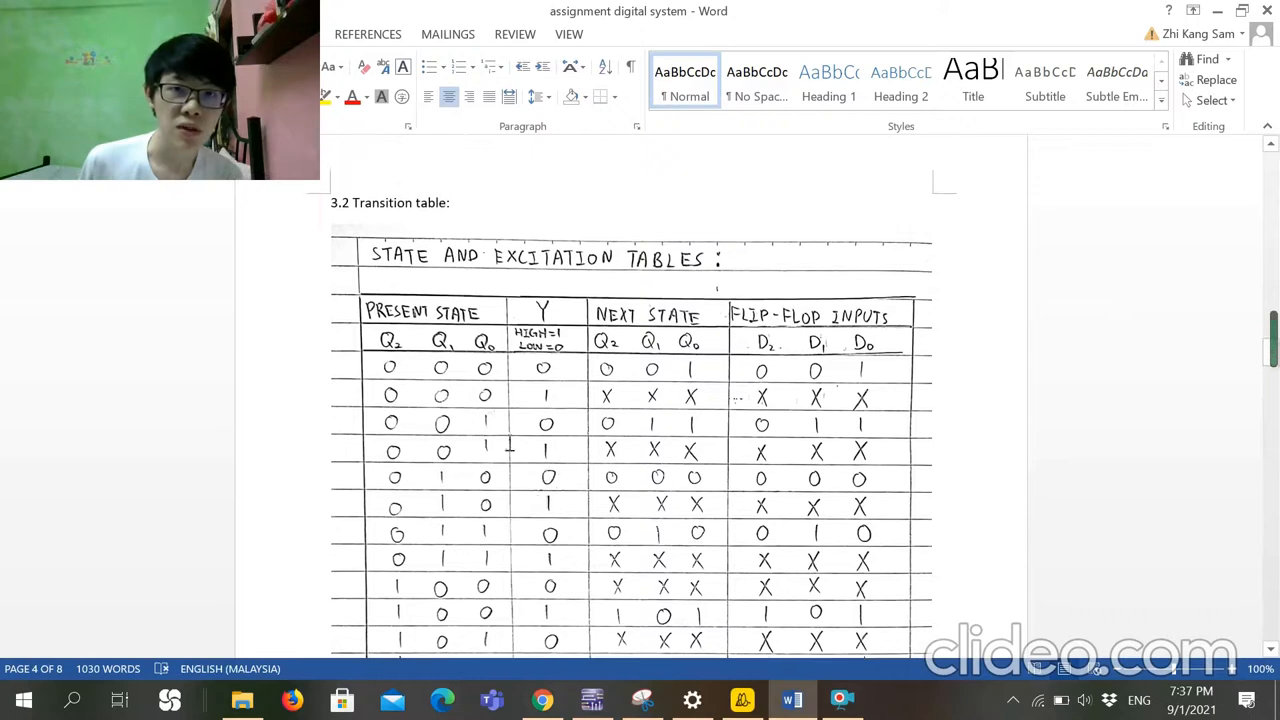
pyautogui.moveTo(476, 380)
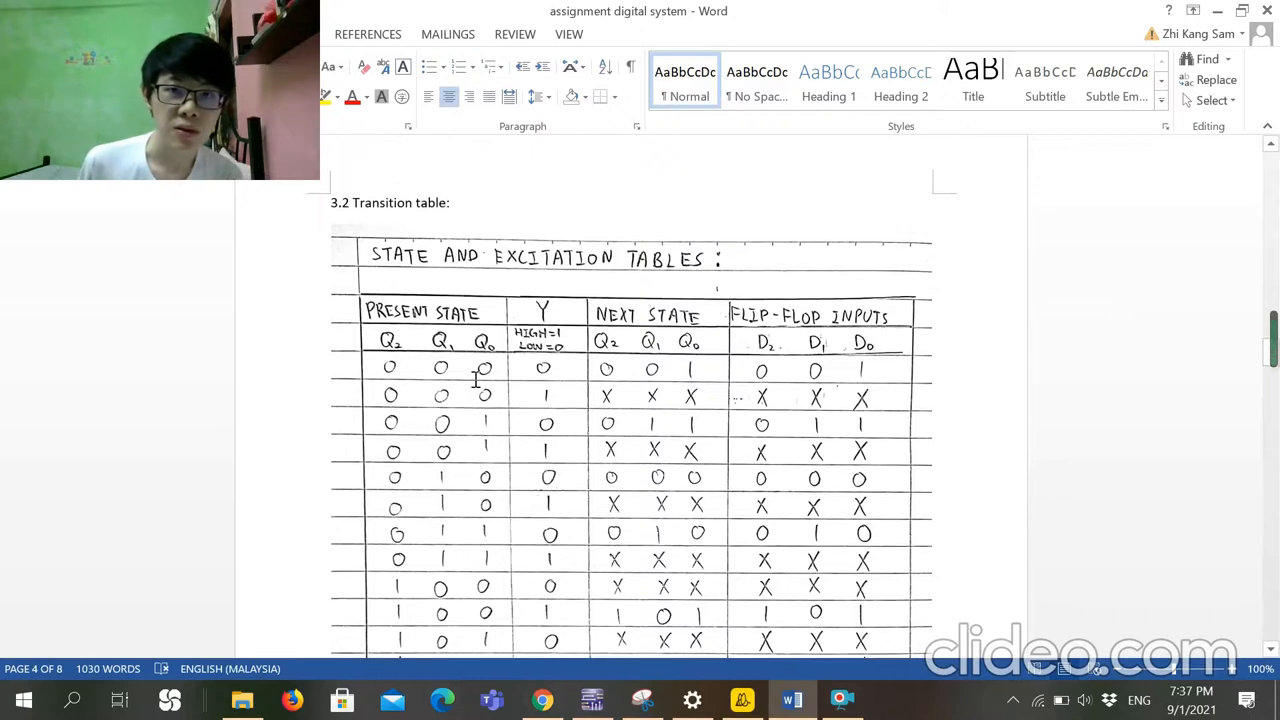
pyautogui.scroll(-3)
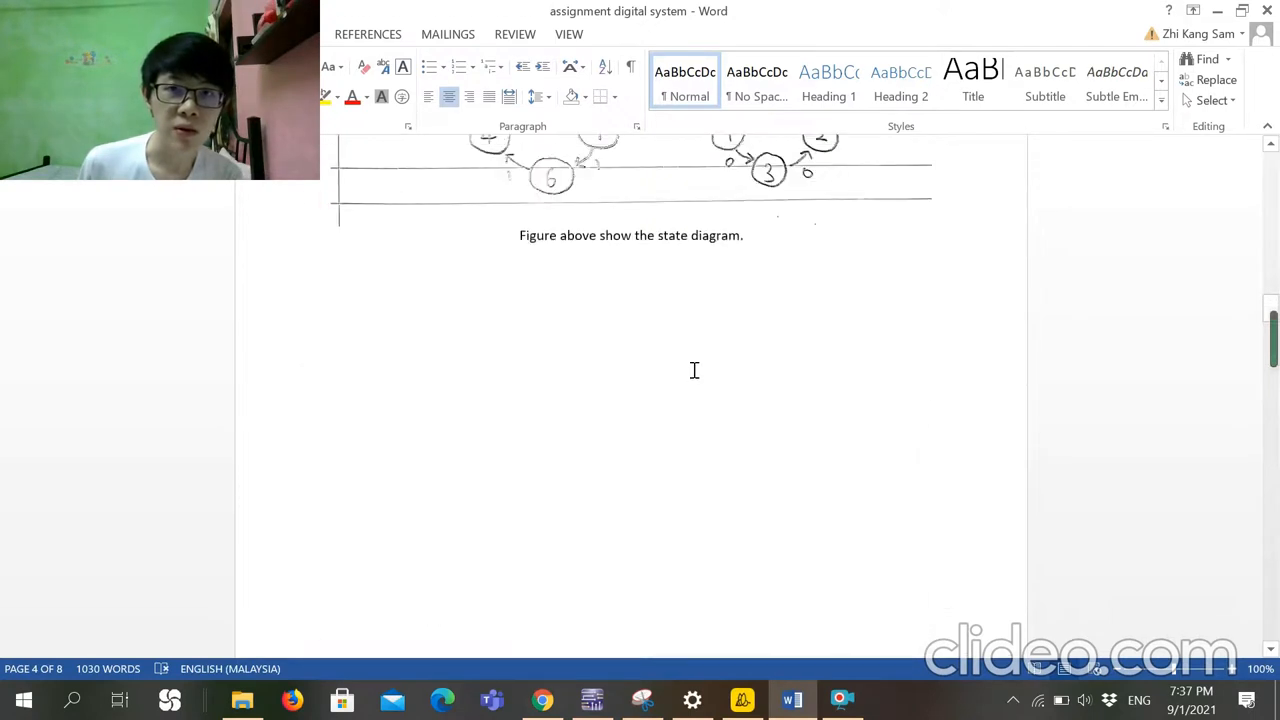
pyautogui.scroll(-3)
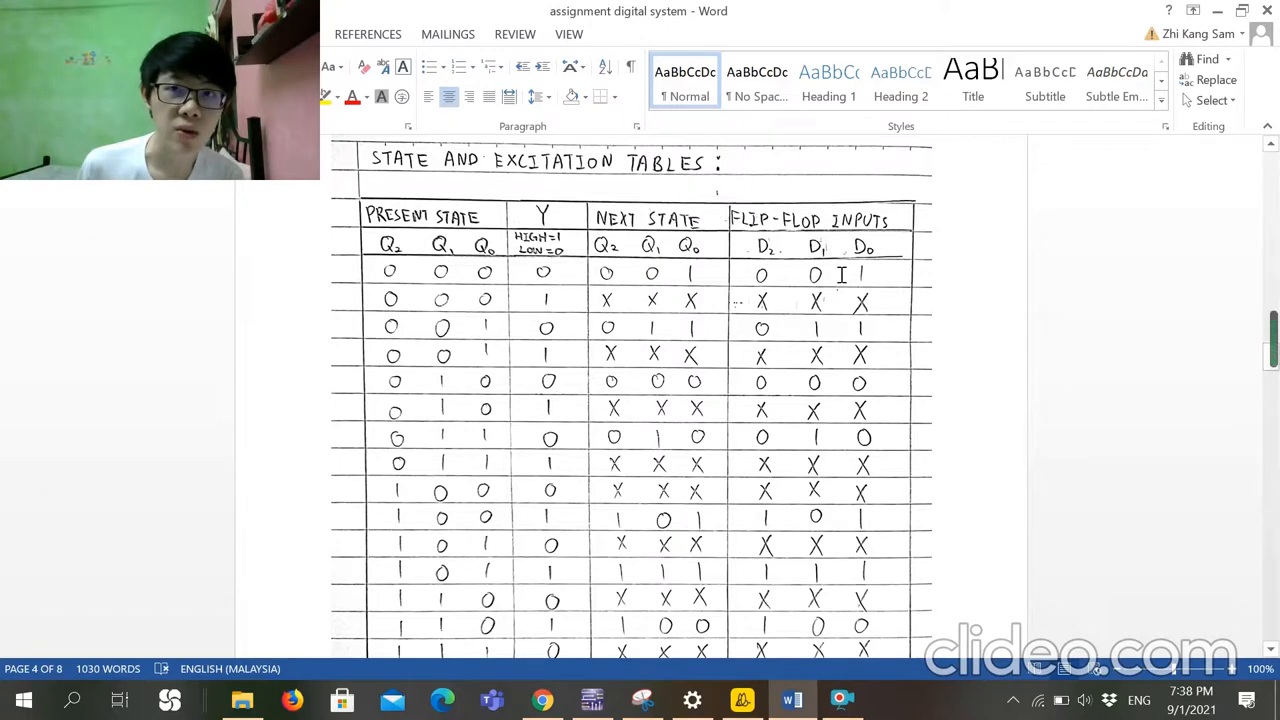
pyautogui.moveTo(864, 270)
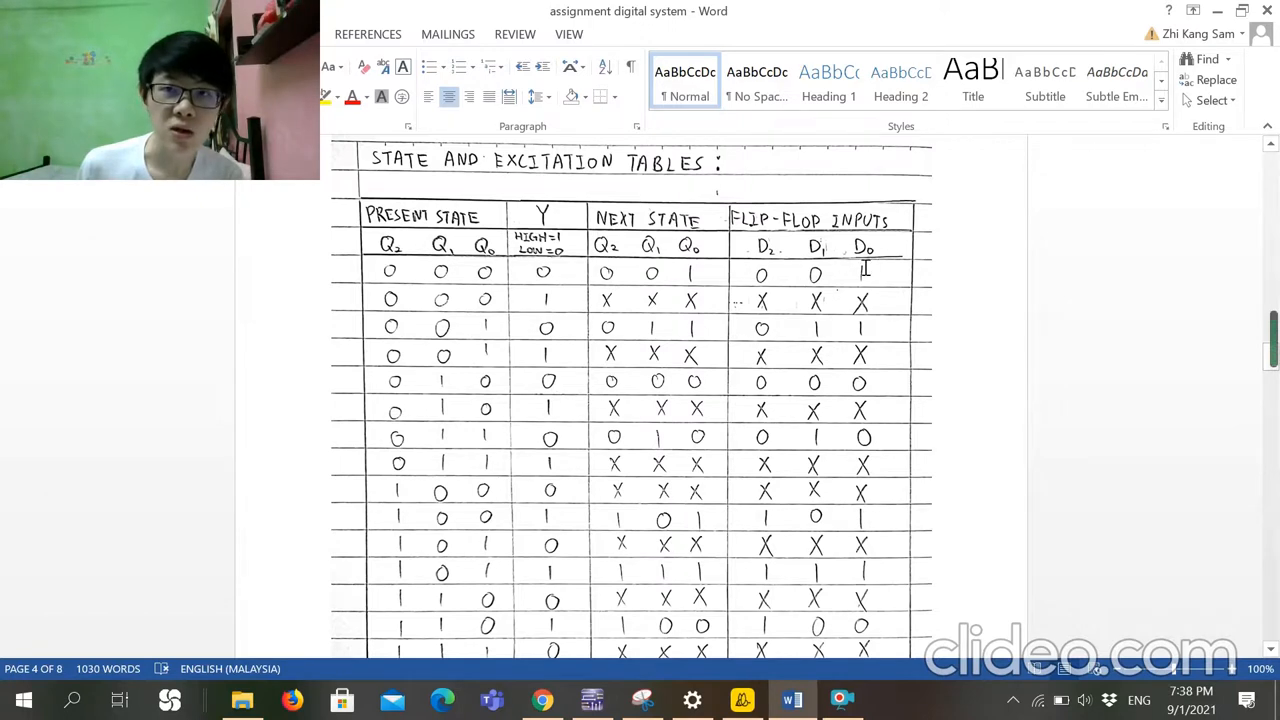
pyautogui.scroll(-3)
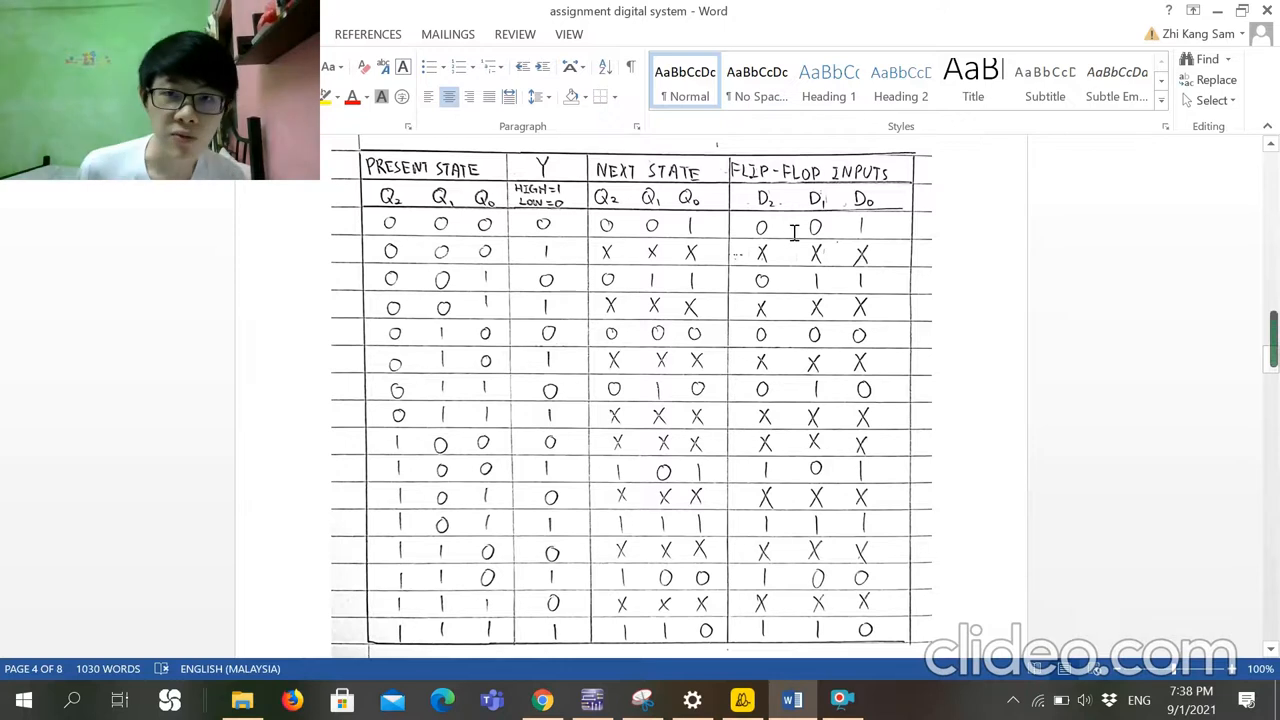
pyautogui.scroll(-3)
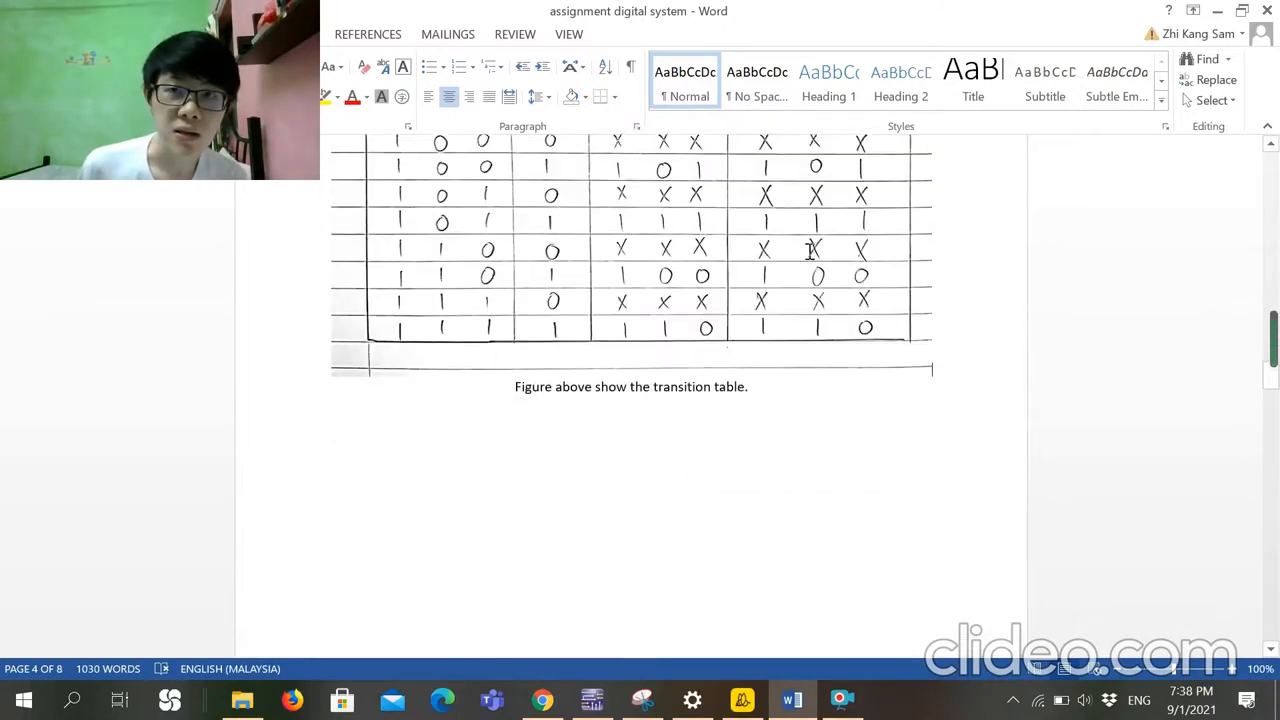
# - Scroll to section 3.3's K-map minimization figure for D2, D1 and D0
pyautogui.scroll(-3)
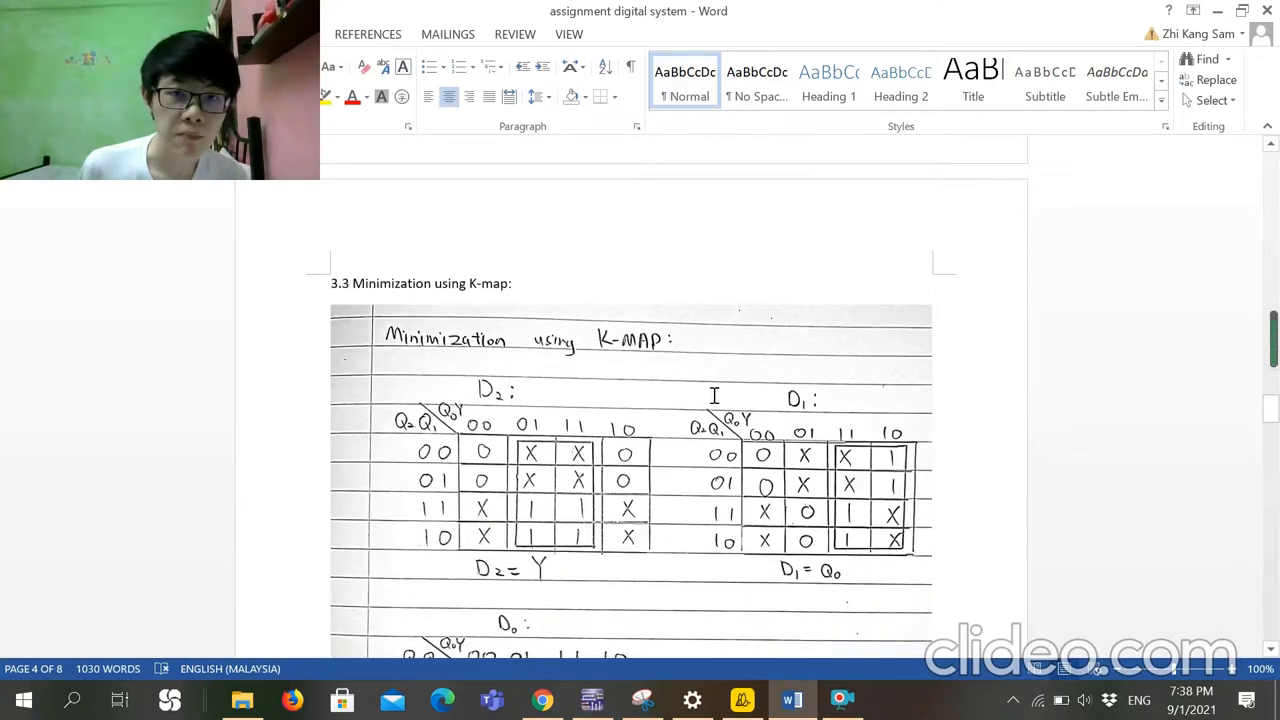
pyautogui.scroll(-3)
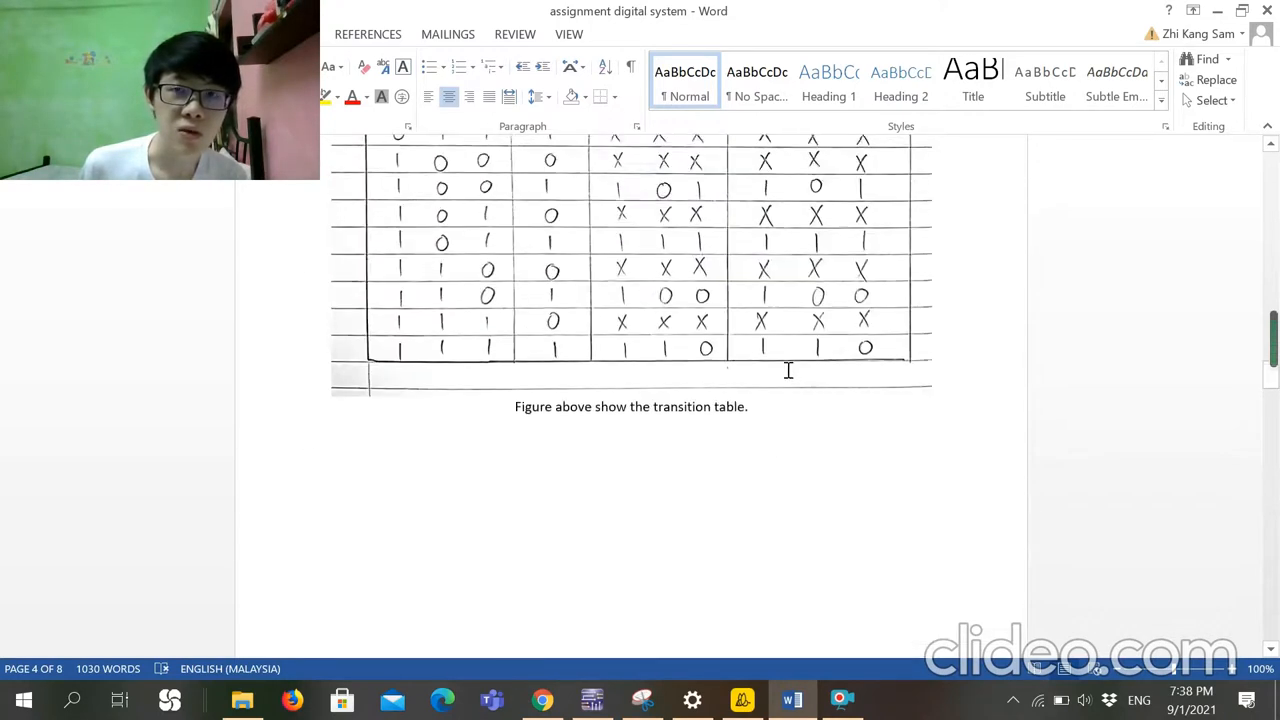
pyautogui.scroll(-3)
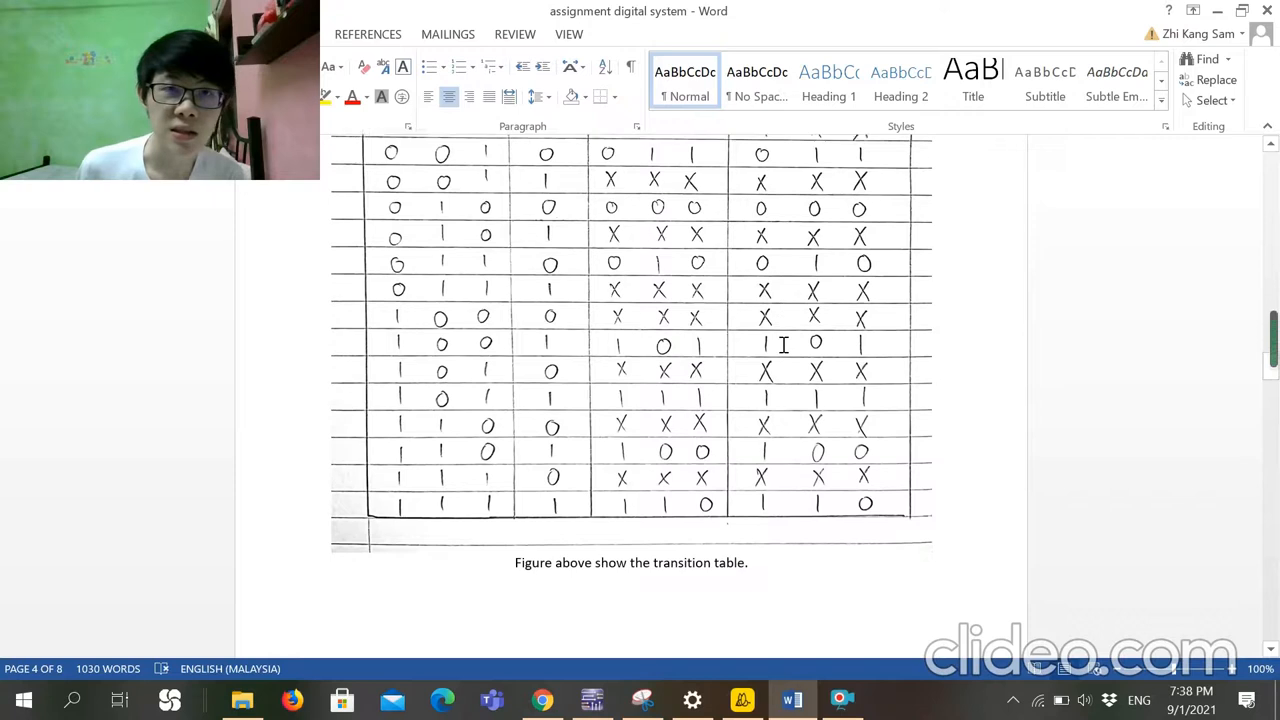
pyautogui.scroll(-3)
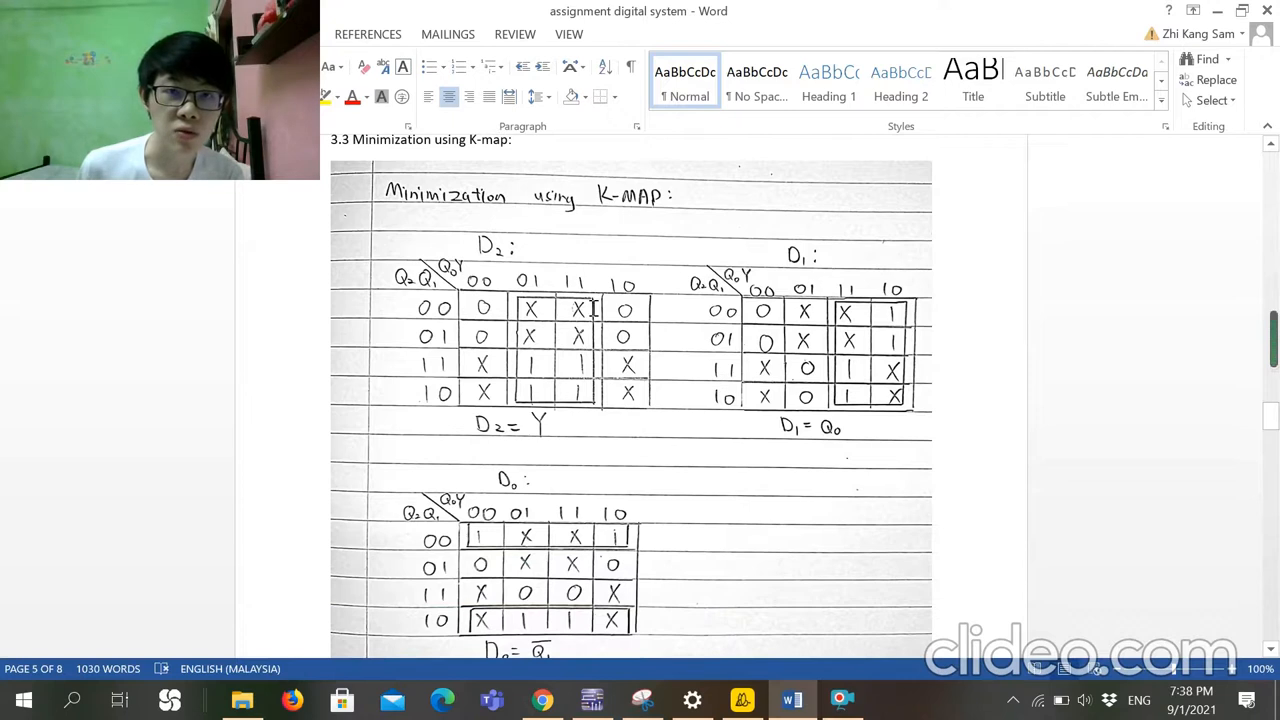
pyautogui.moveTo(748, 440)
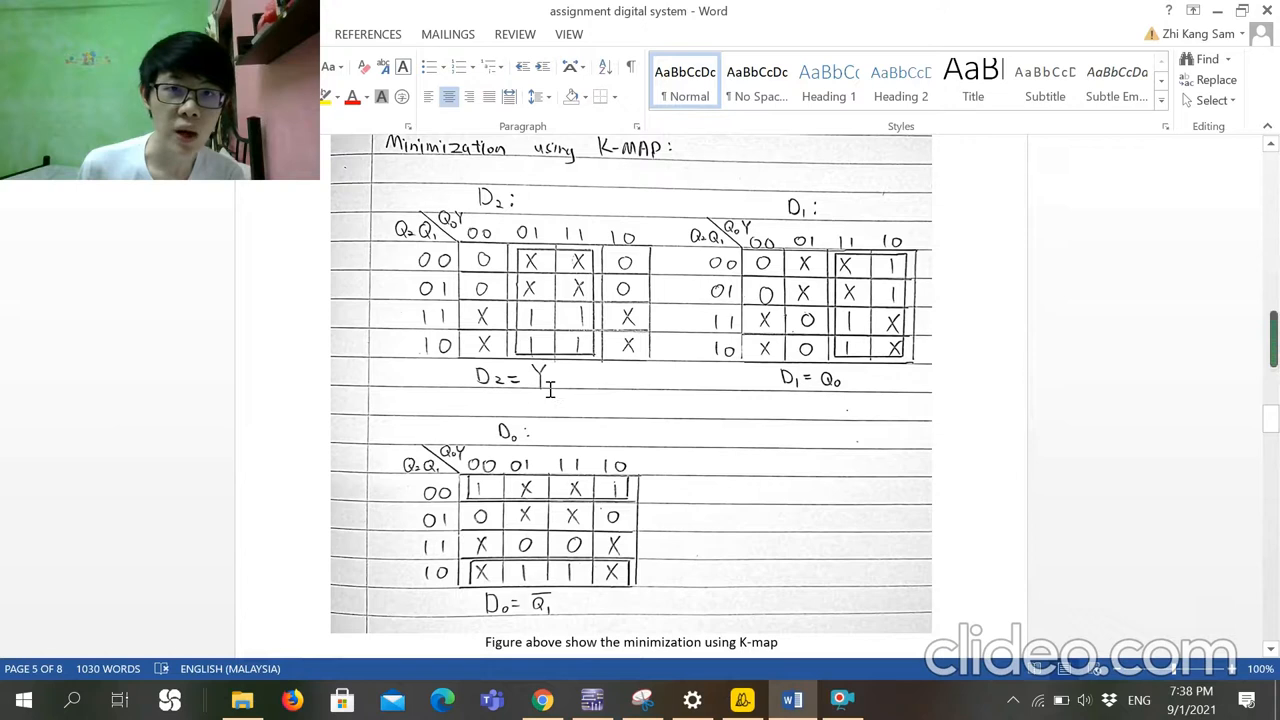
pyautogui.moveTo(828, 396)
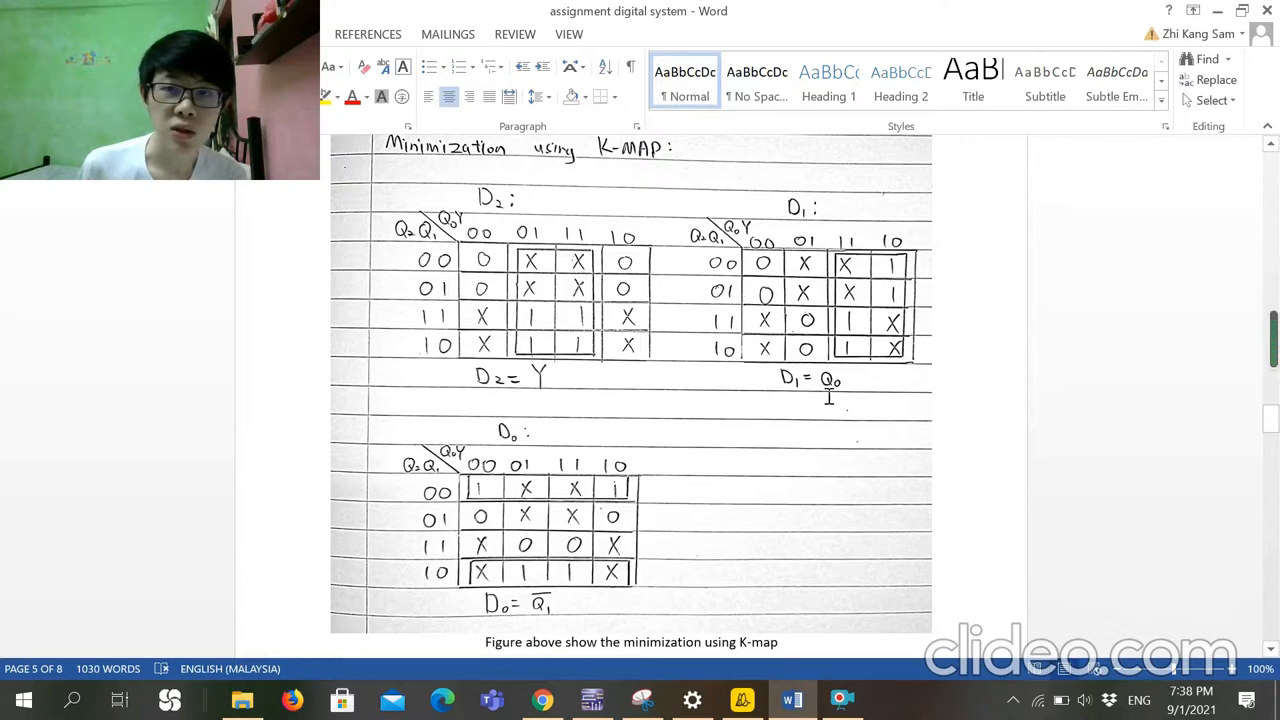
pyautogui.scroll(-3)
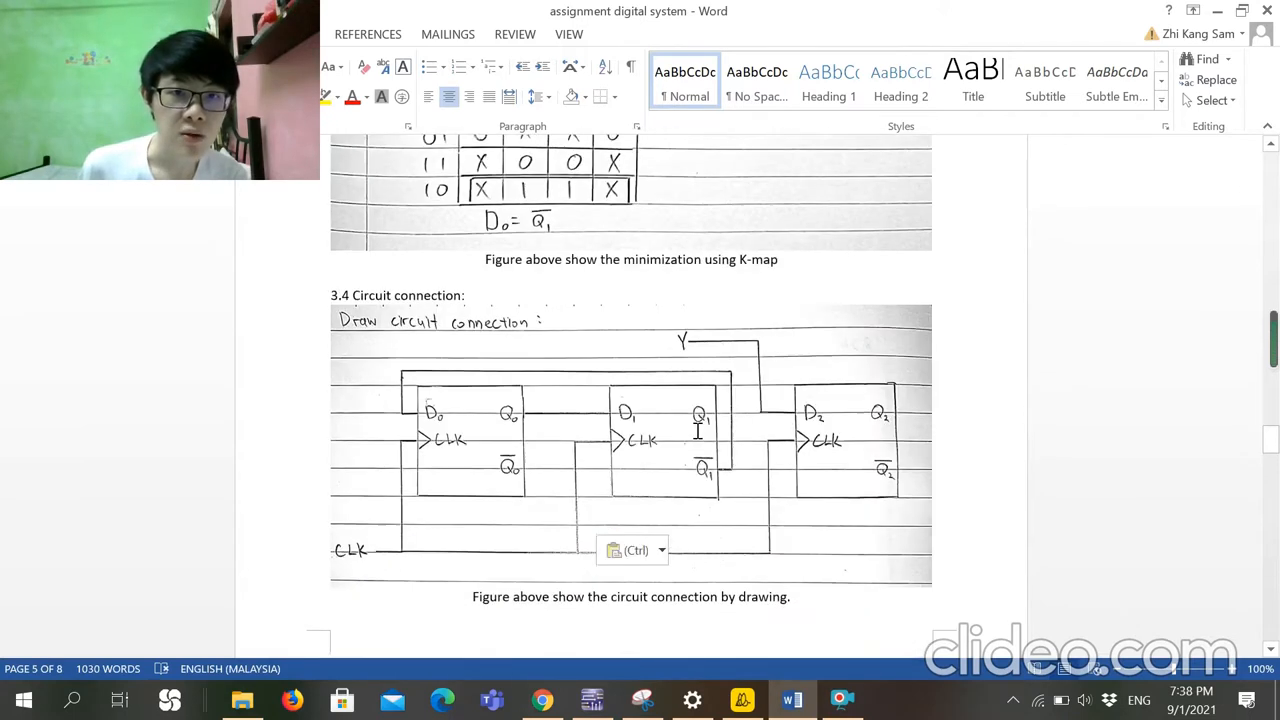
# - Scroll to section 3.4's circuit connection drawing, then return to Multisim
pyautogui.scroll(-3)
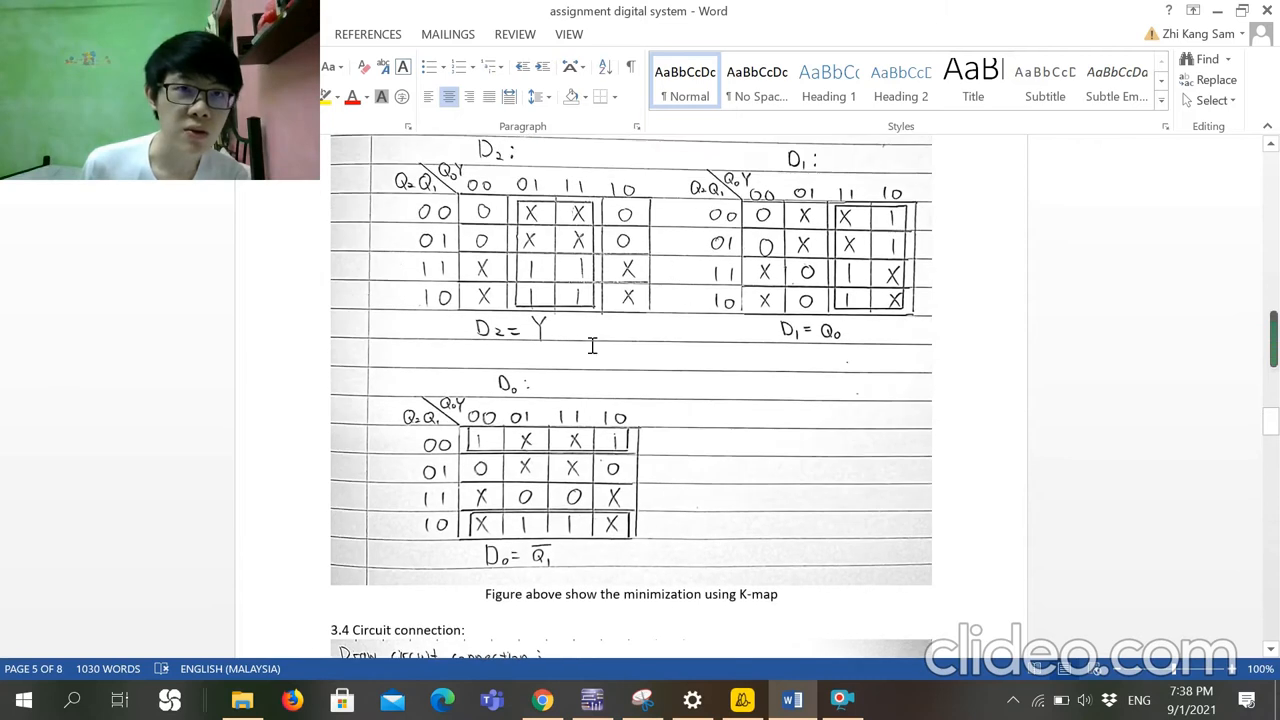
pyautogui.scroll(-3)
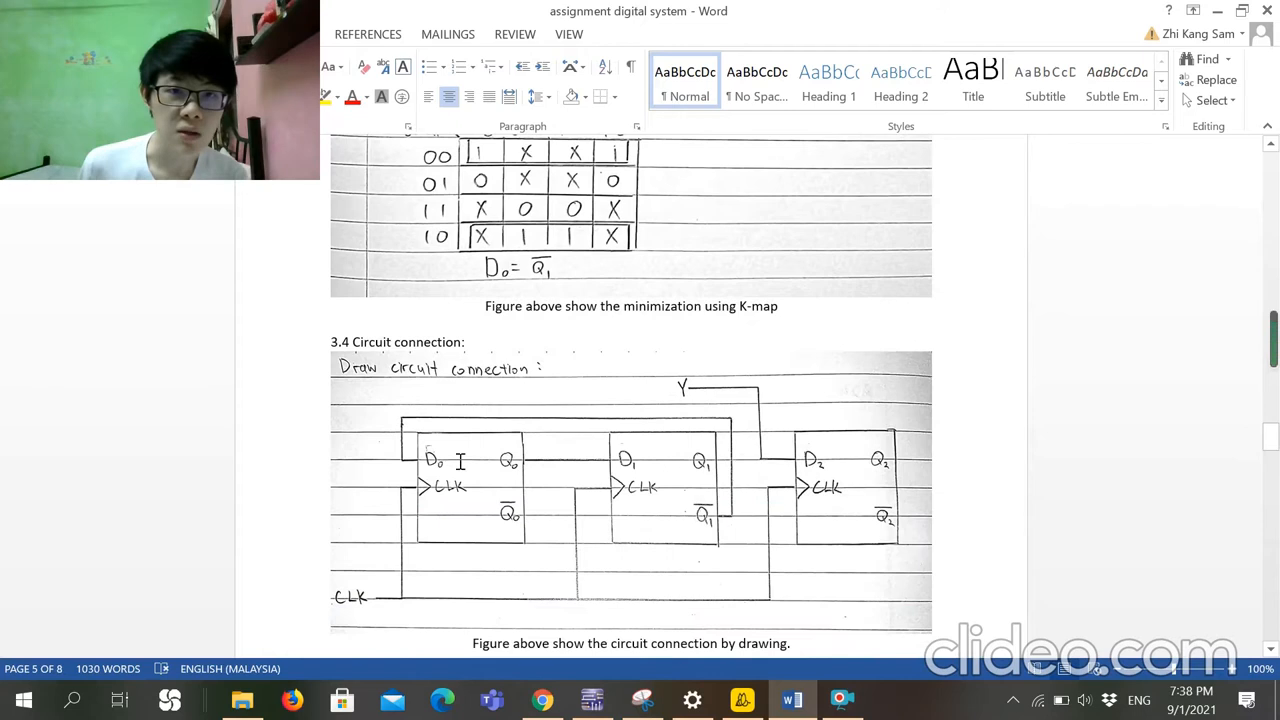
pyautogui.scroll(-3)
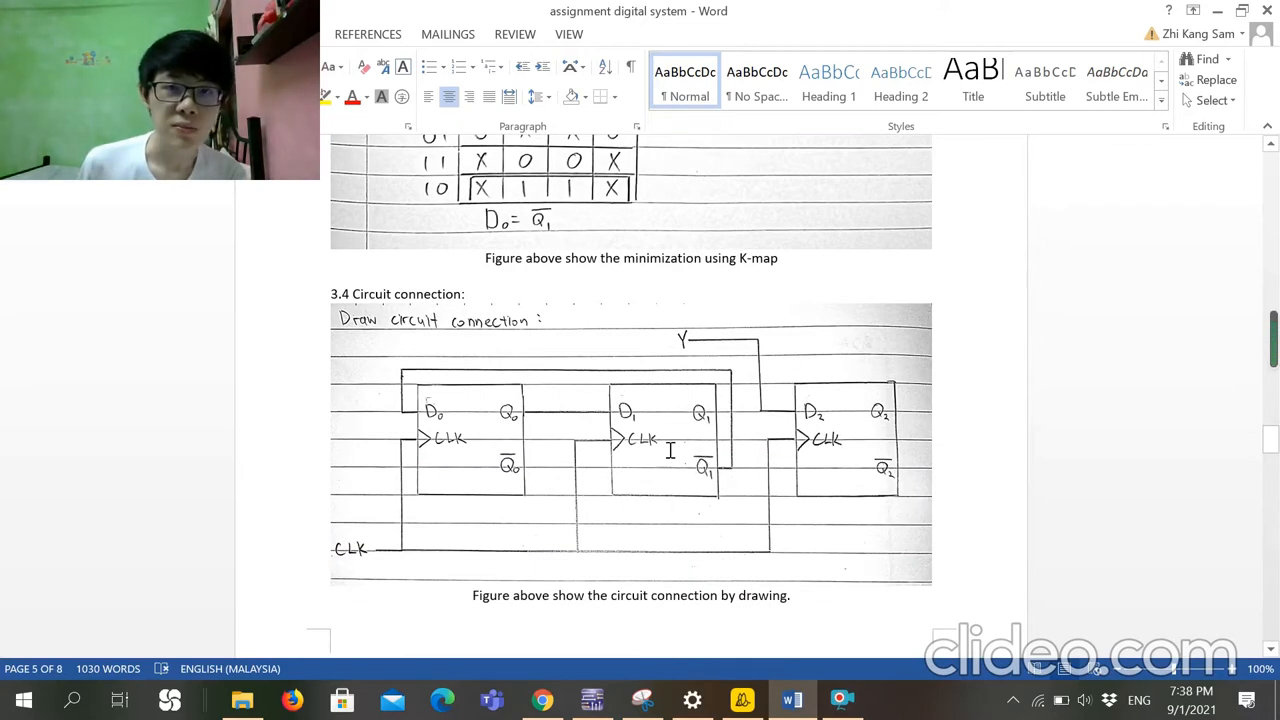
pyautogui.scroll(-3)
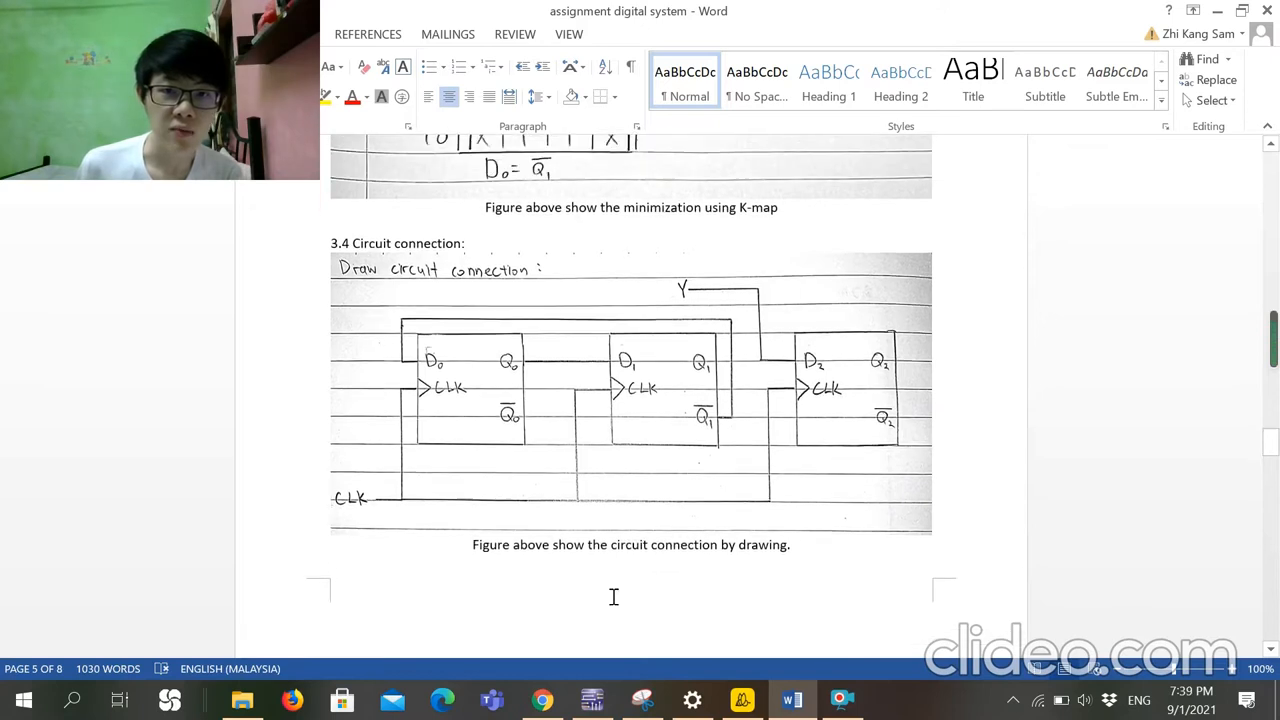
pyautogui.click(592, 700)
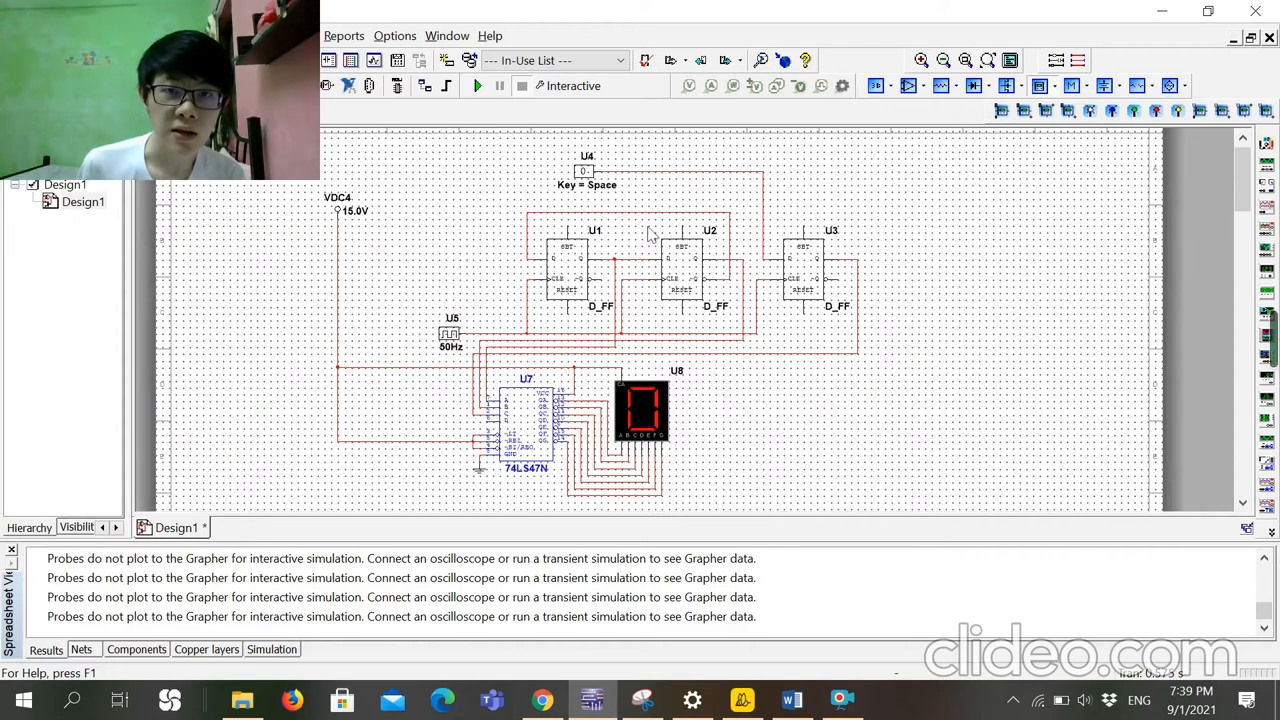
pyautogui.moveTo(668, 468)
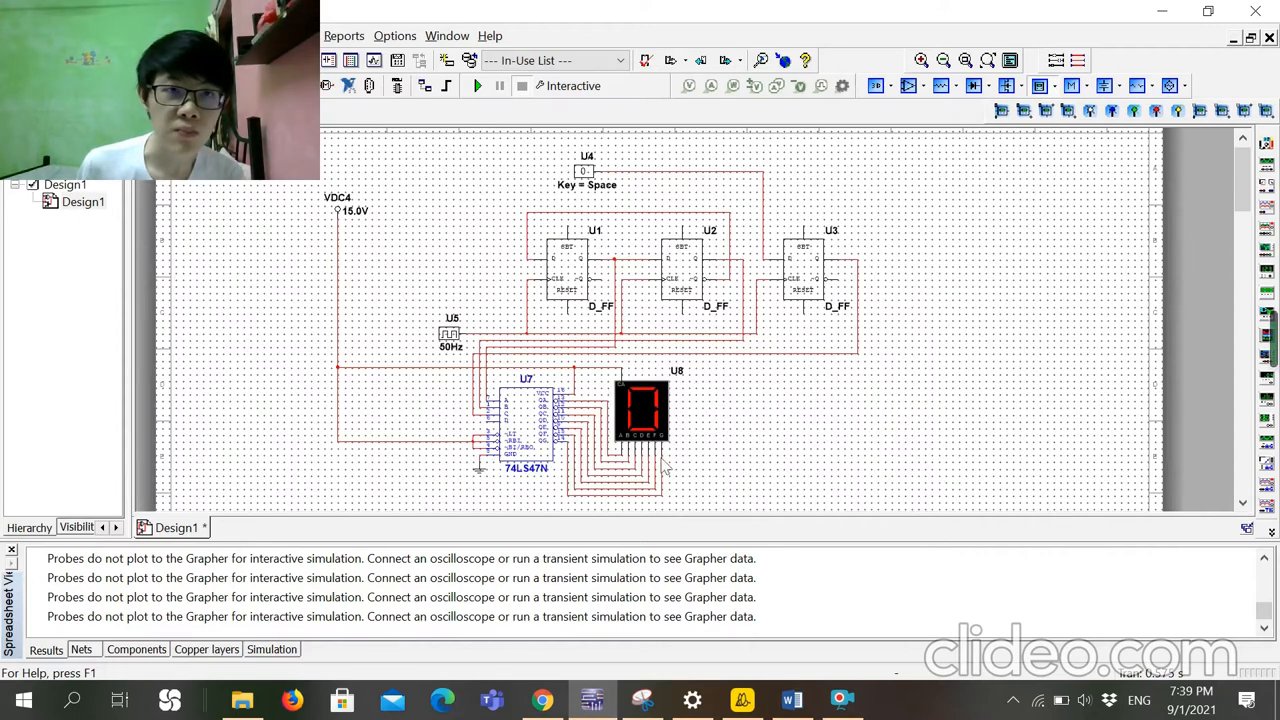
pyautogui.moveTo(596, 422)
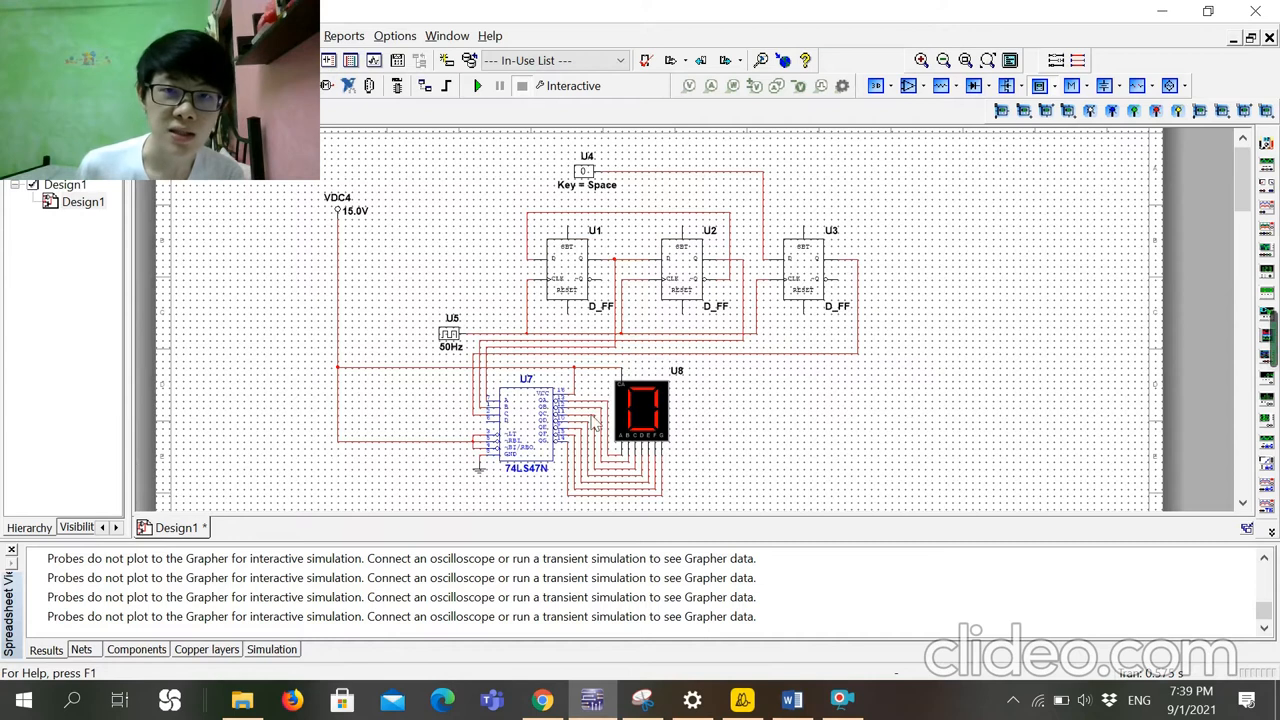
pyautogui.moveTo(648, 414)
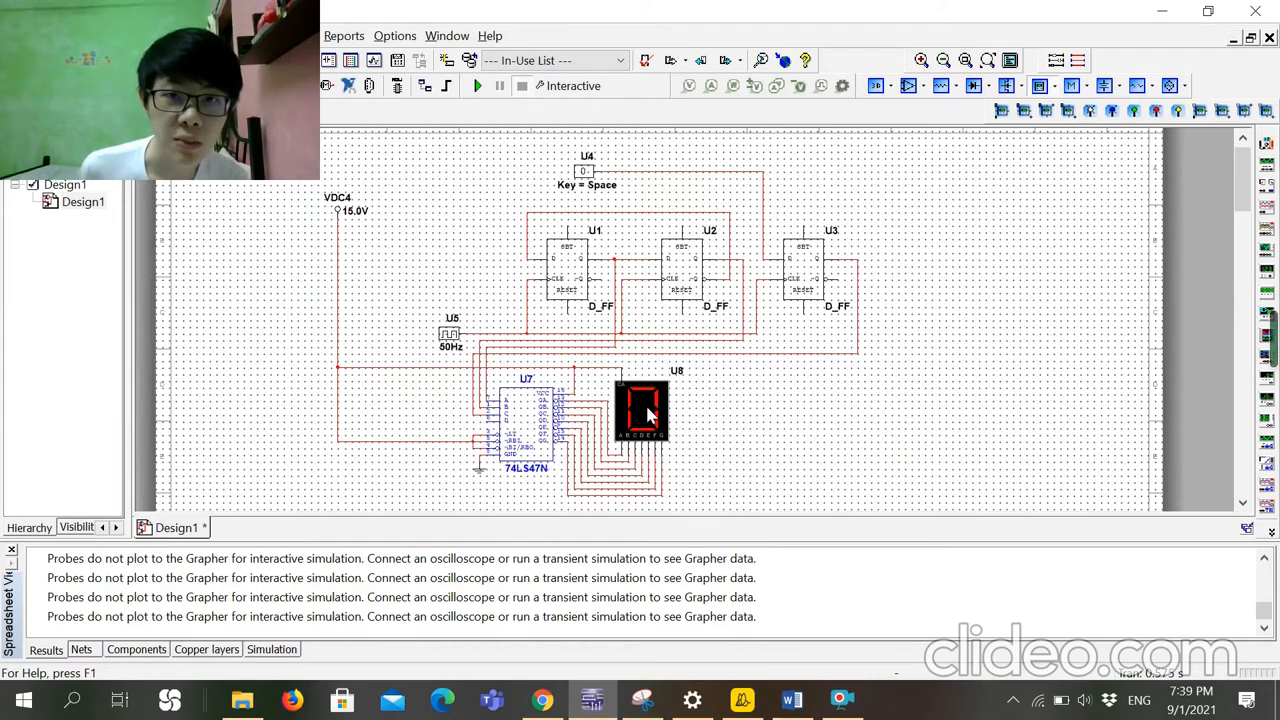